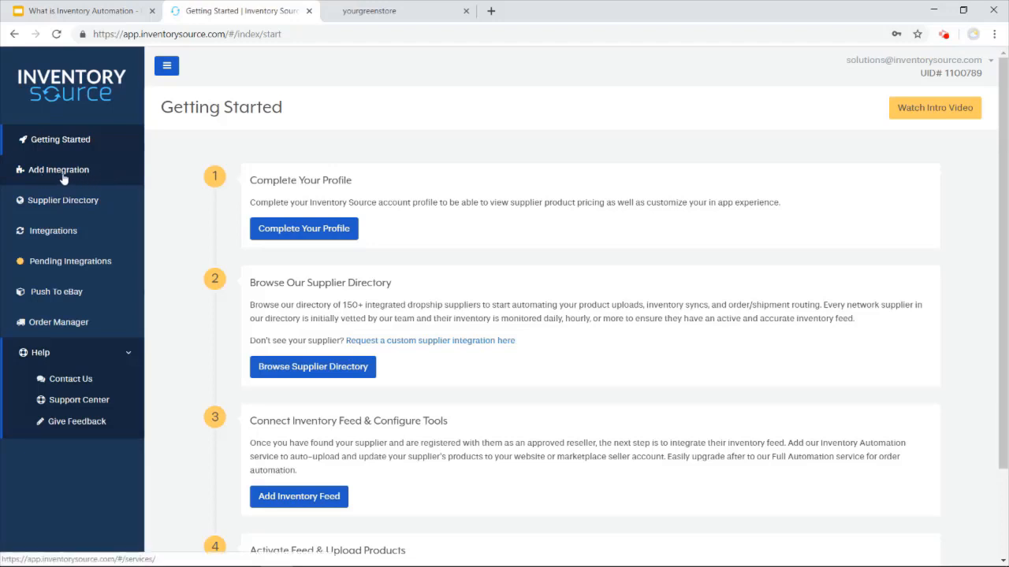
mouse_move(55, 207)
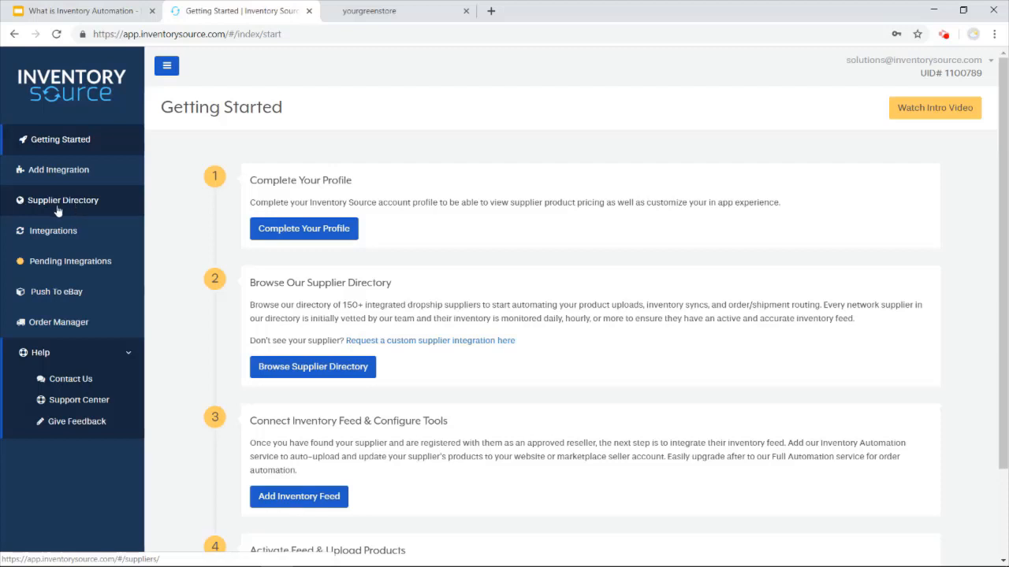
Step: Go from the Getting Started page to the Integrations dashboard via the sidebar
click(52, 231)
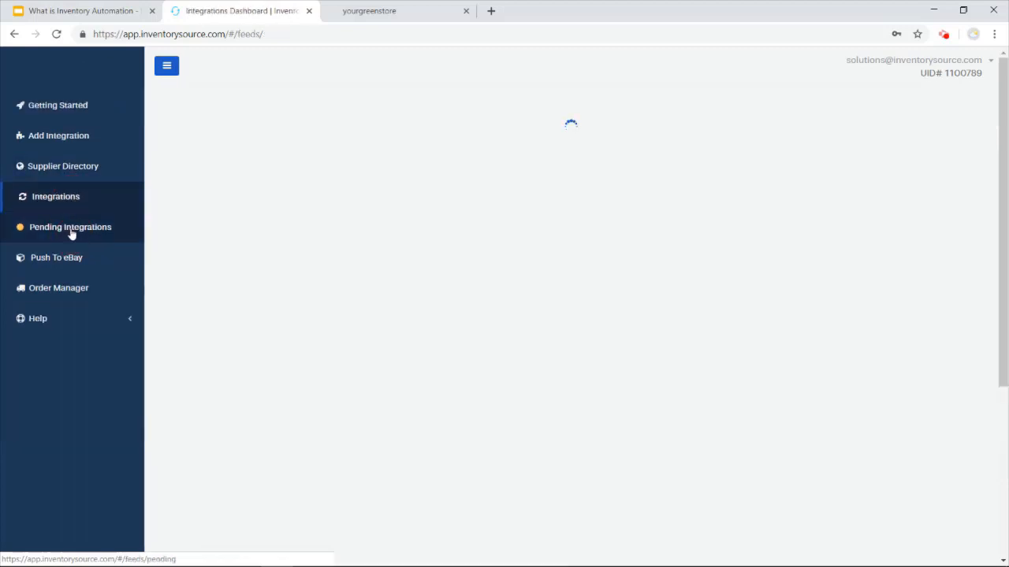
Step: Open the US Direct ⇄ Shopify integration on its Supplier Feed product list
click(56, 197)
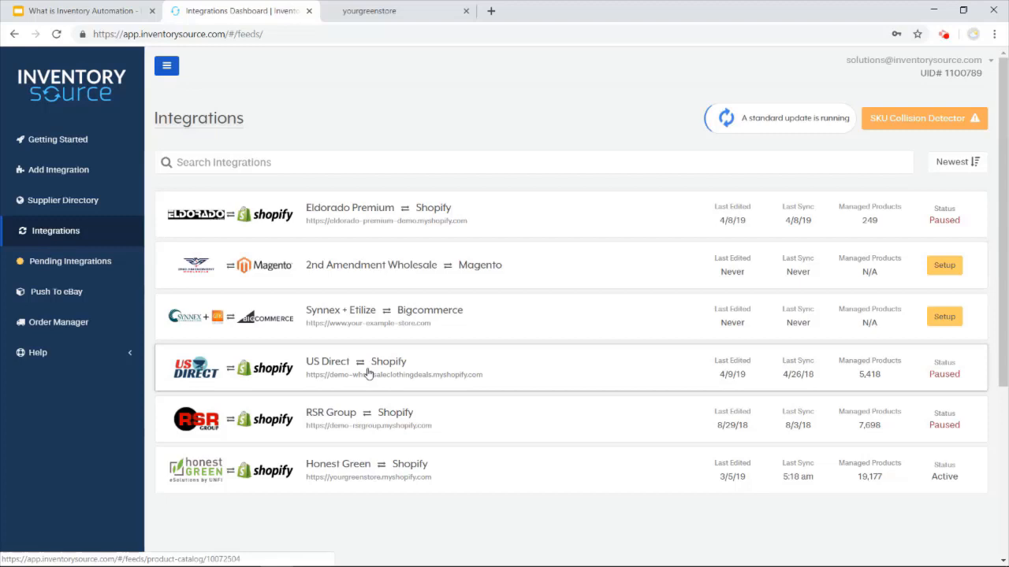
click(355, 368)
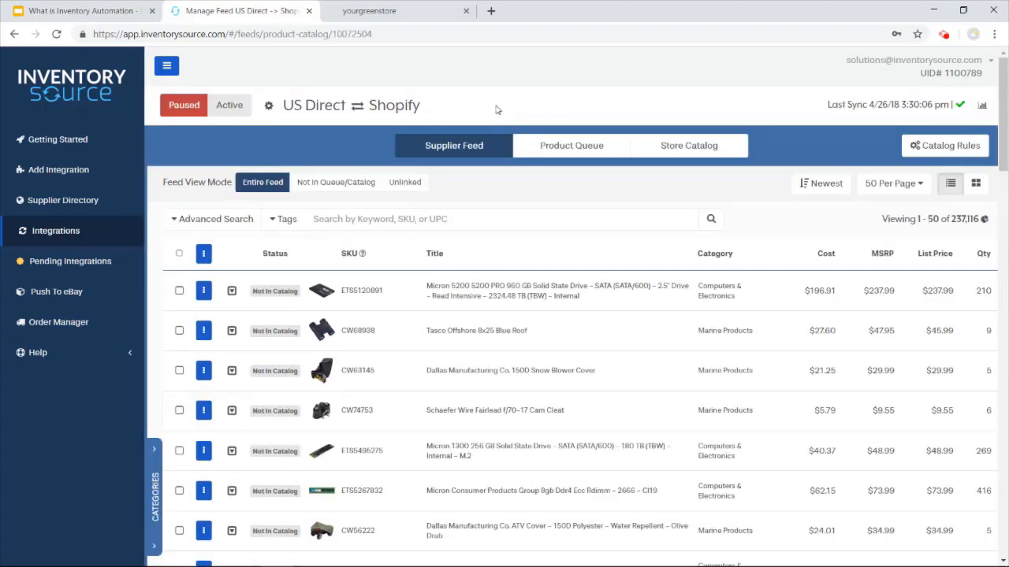
mouse_move(487, 182)
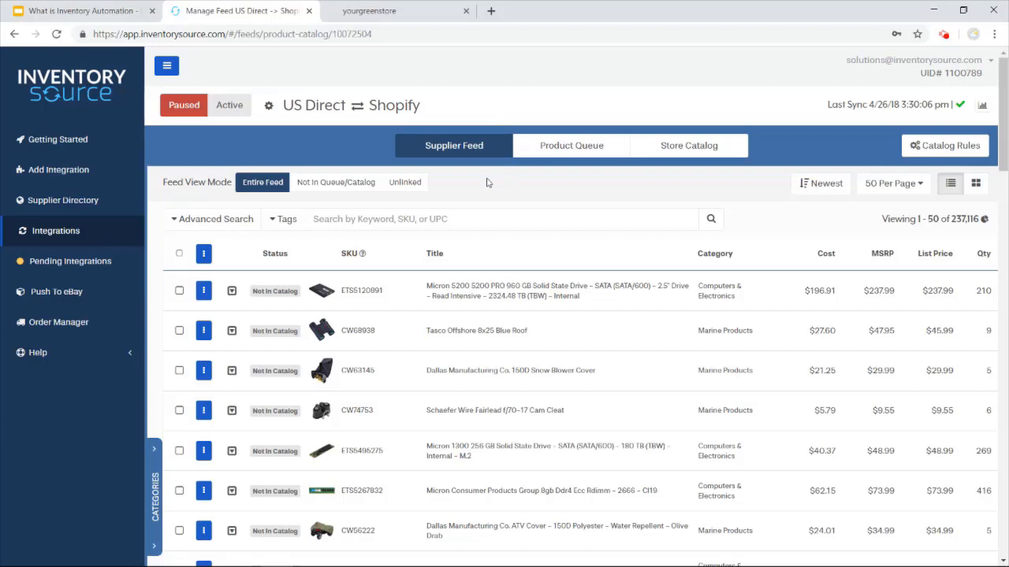
mouse_move(887, 215)
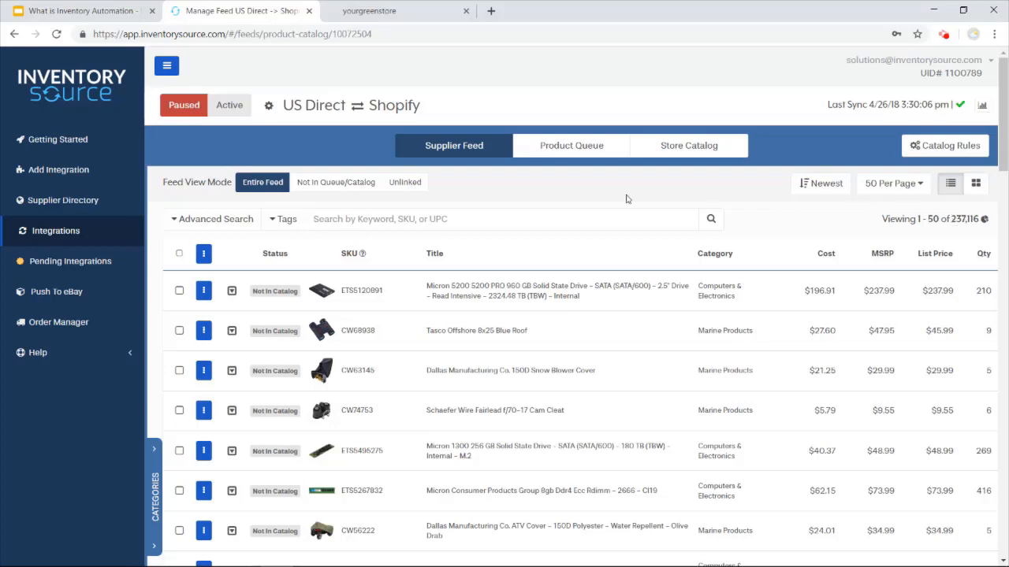
mouse_move(607, 203)
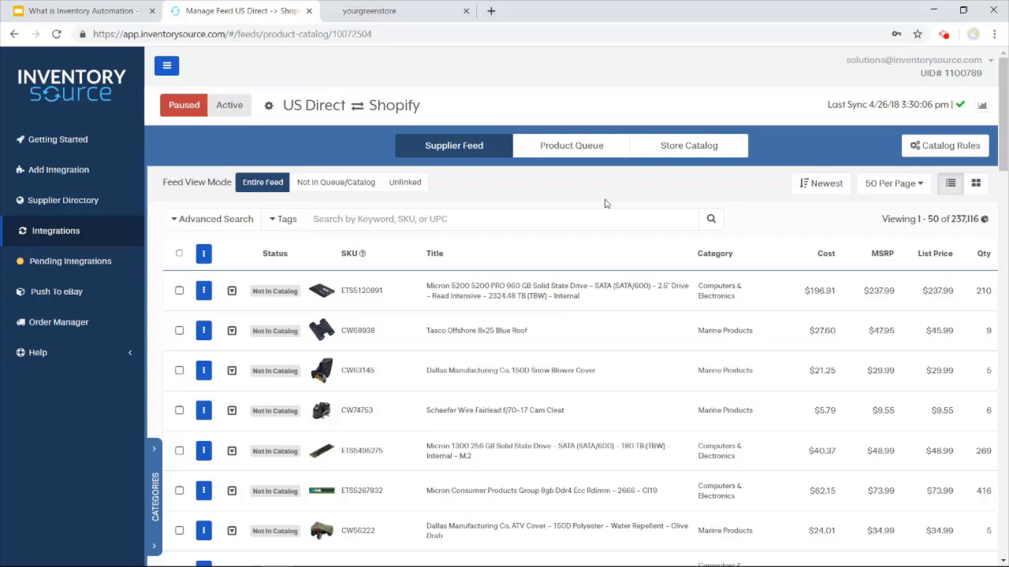
mouse_move(473, 167)
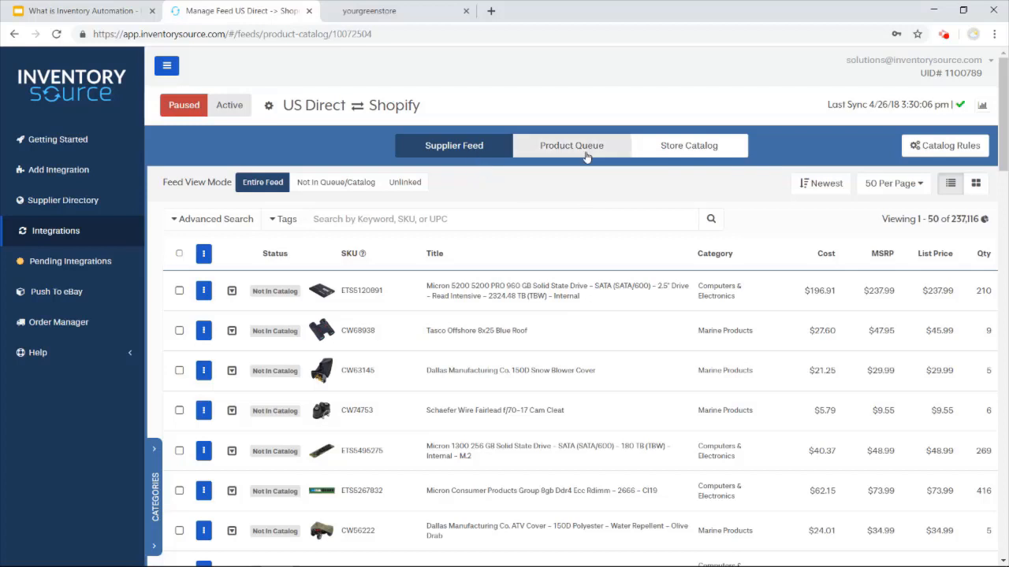
mouse_move(714, 165)
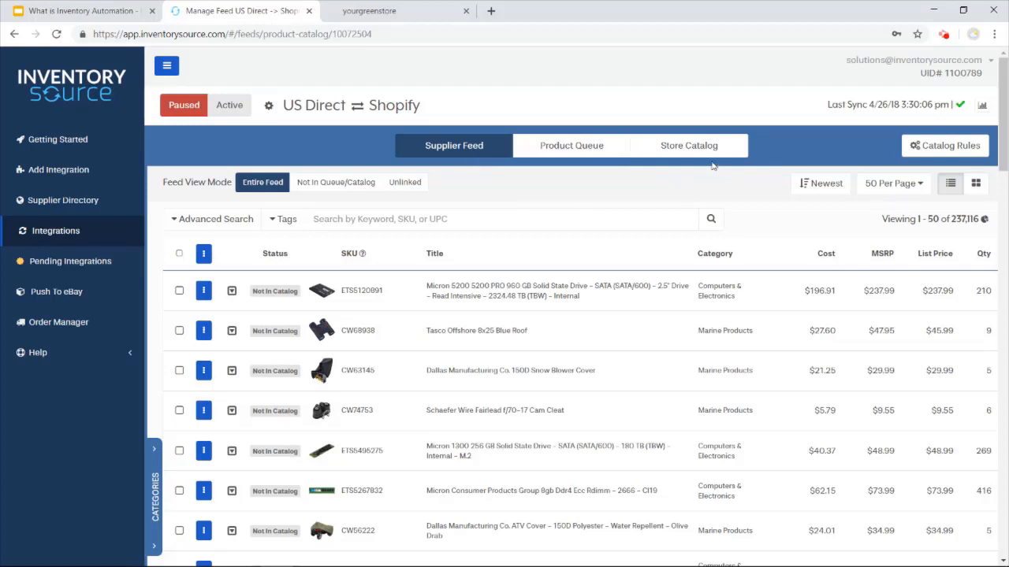
mouse_move(166, 416)
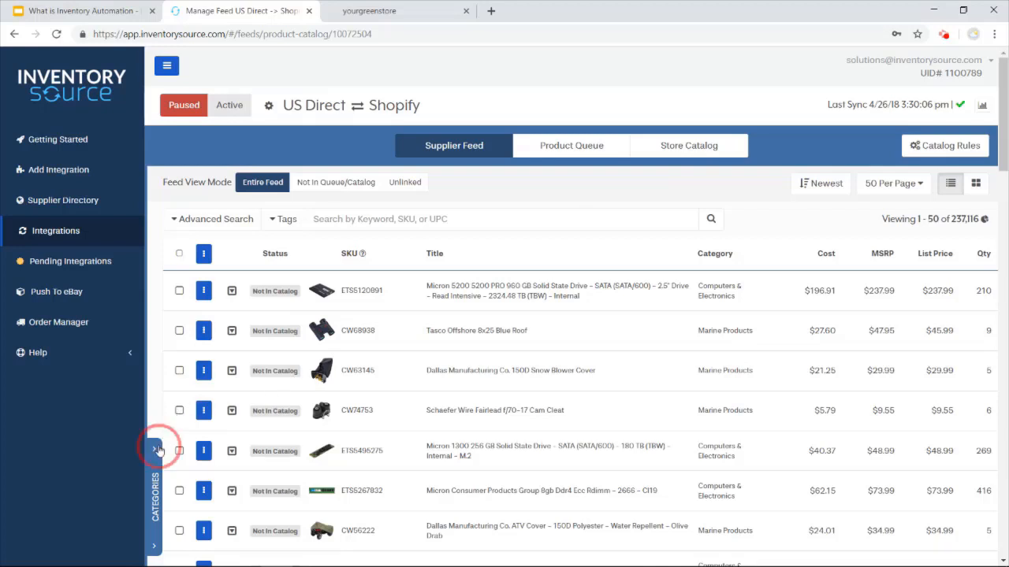
Step: Expand and collapse the Advanced Search filters, then go to the Product Queue
click(155, 450)
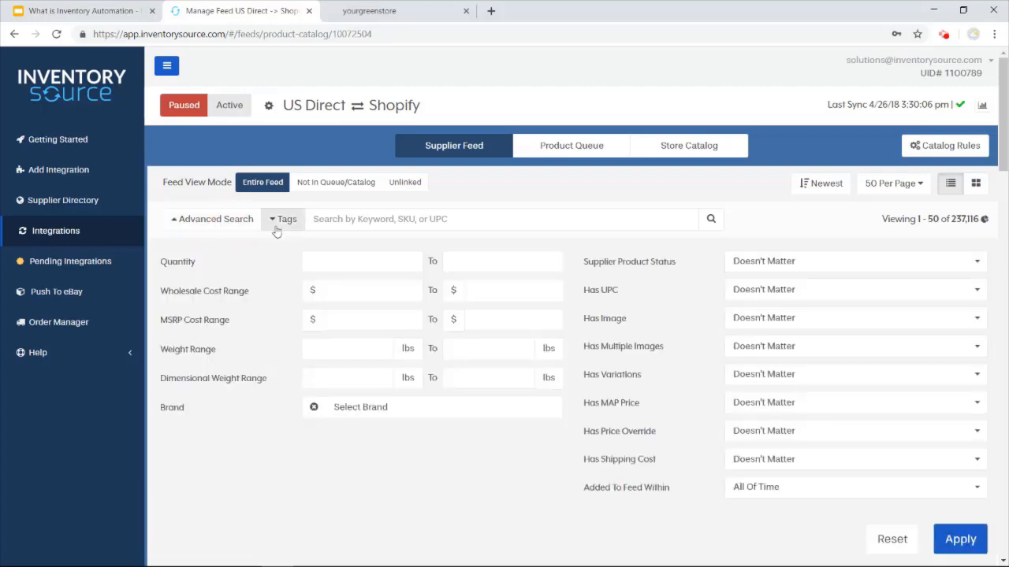
mouse_move(277, 231)
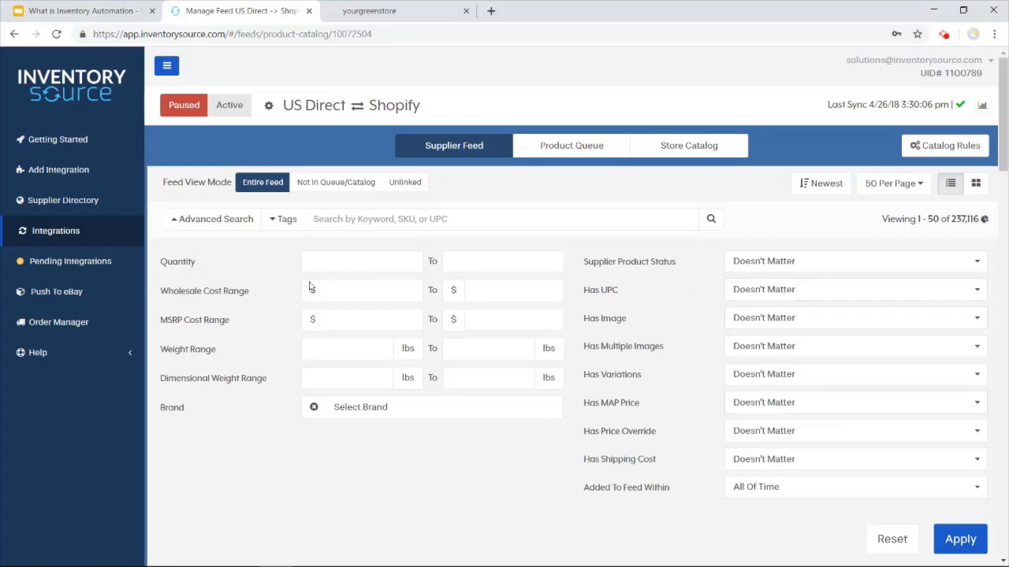
click(215, 219)
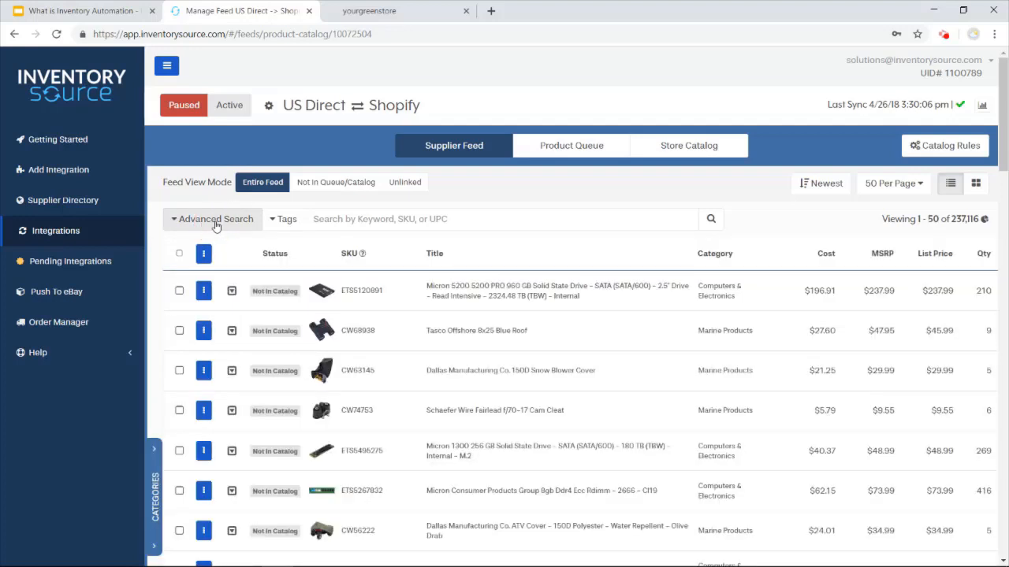
mouse_move(254, 235)
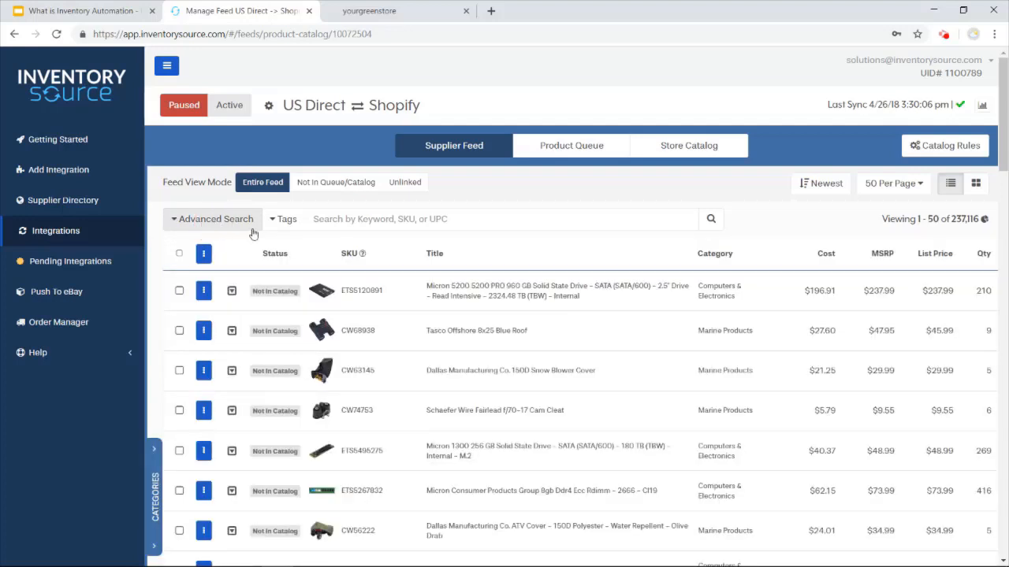
mouse_move(253, 230)
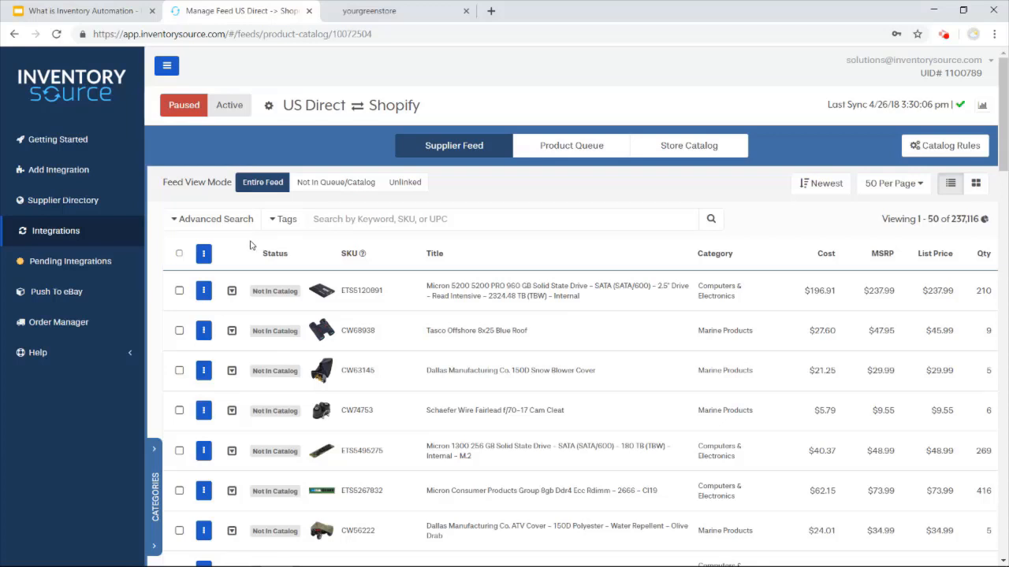
mouse_move(568, 178)
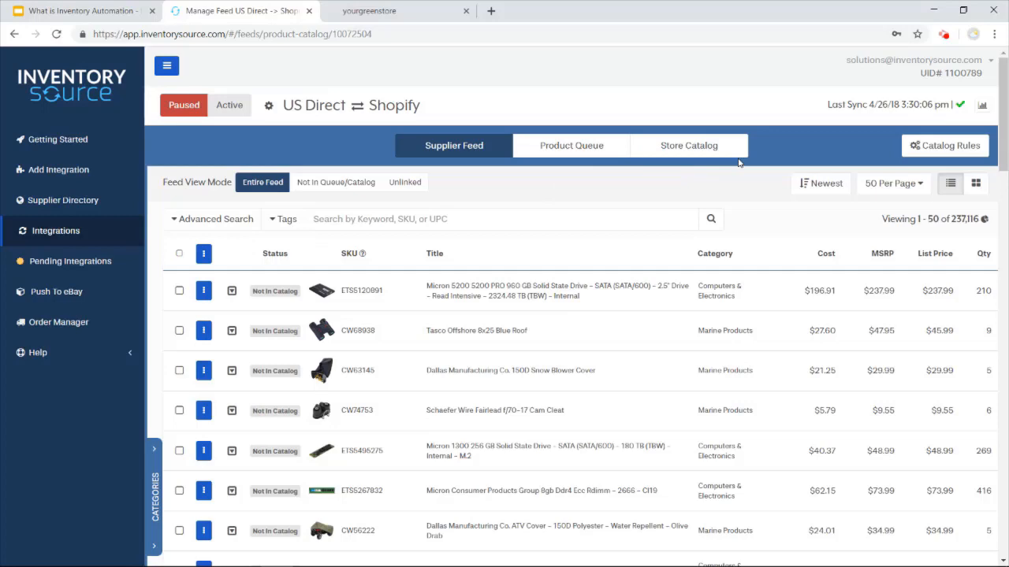
click(570, 145)
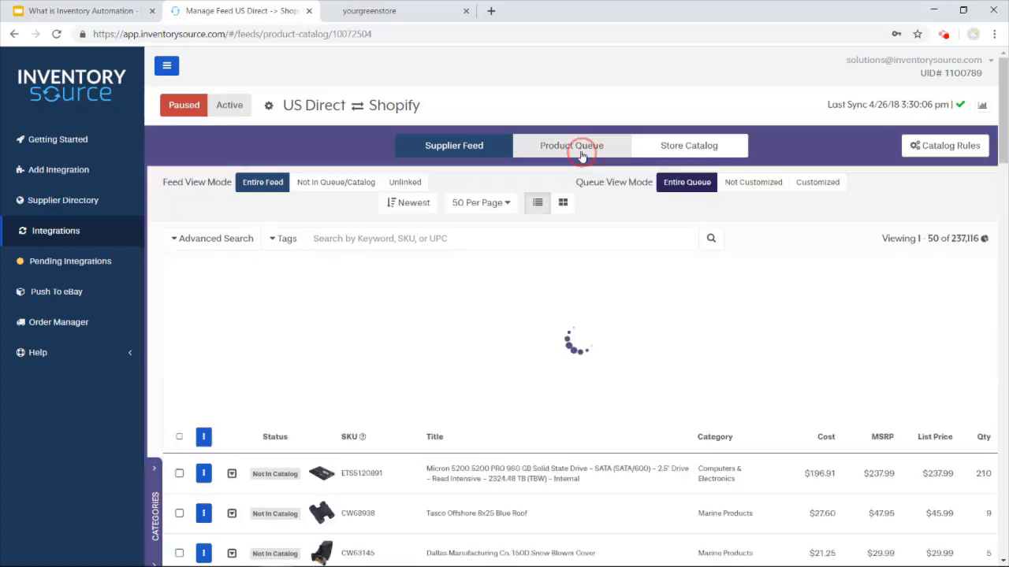
Step: Load the 796-product queue and open actions for Lundberg Family Farms rice chips
click(571, 145)
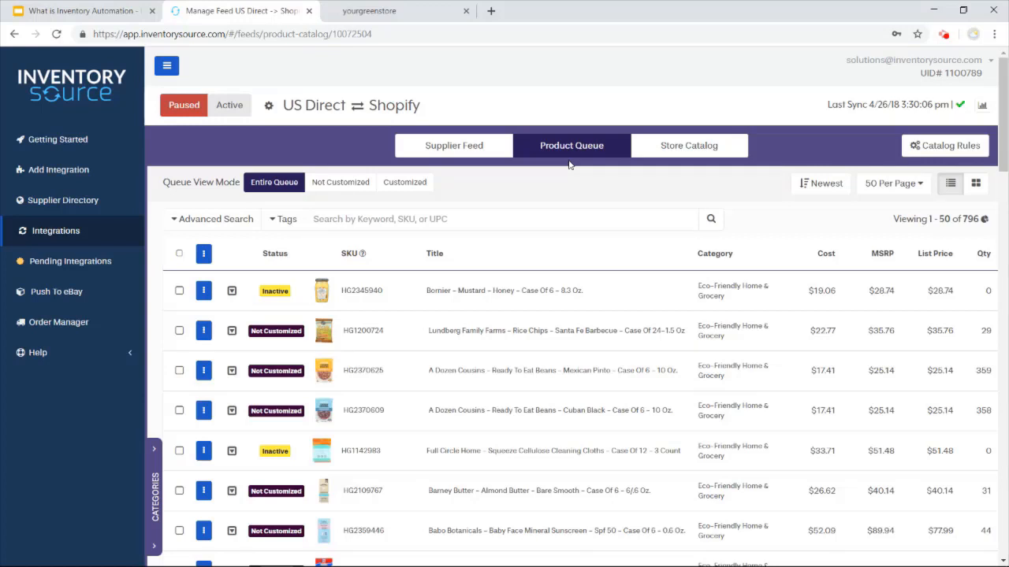
mouse_move(399, 239)
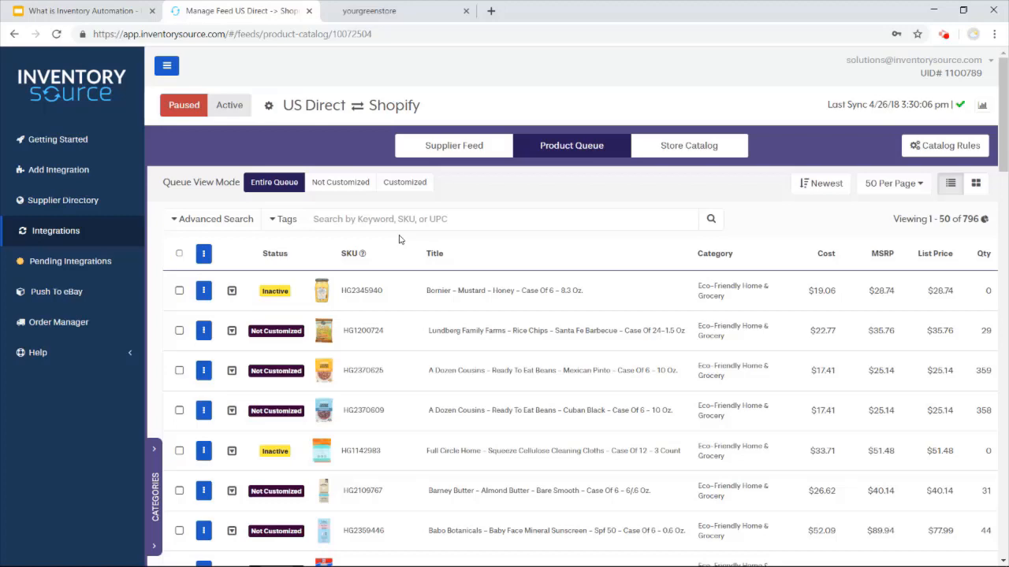
mouse_move(209, 336)
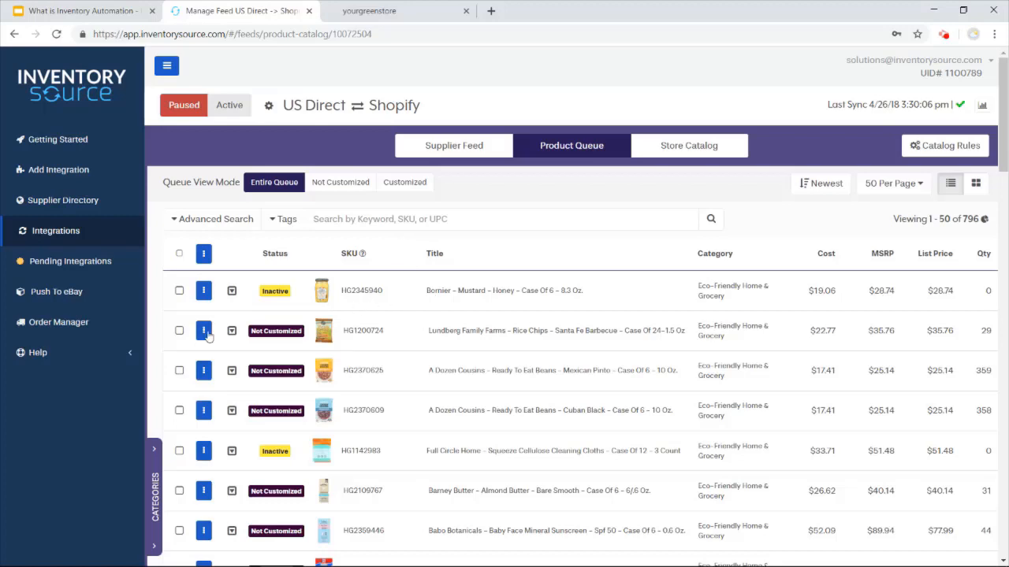
click(203, 330)
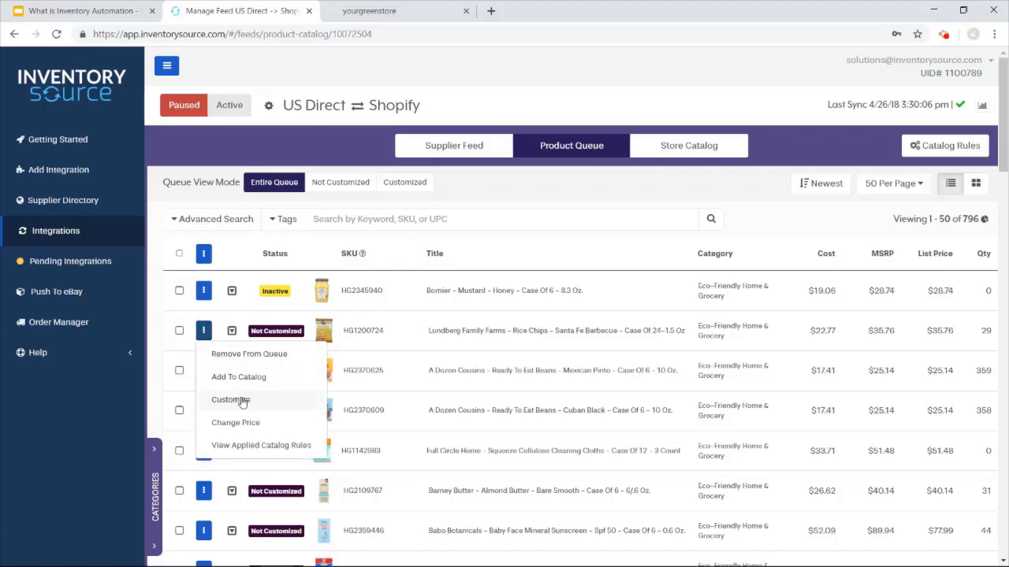
click(229, 399)
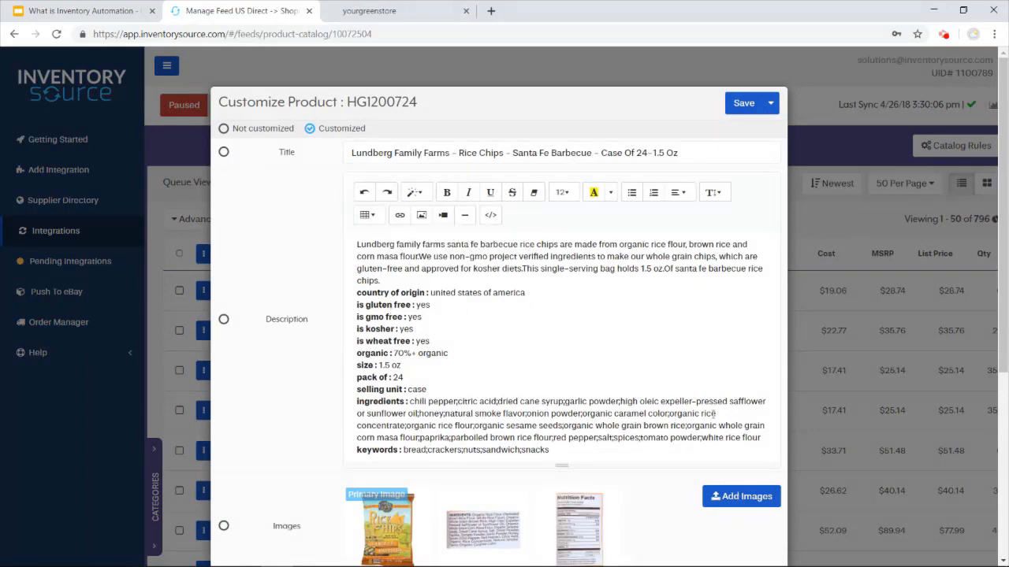
scroll(down, 3)
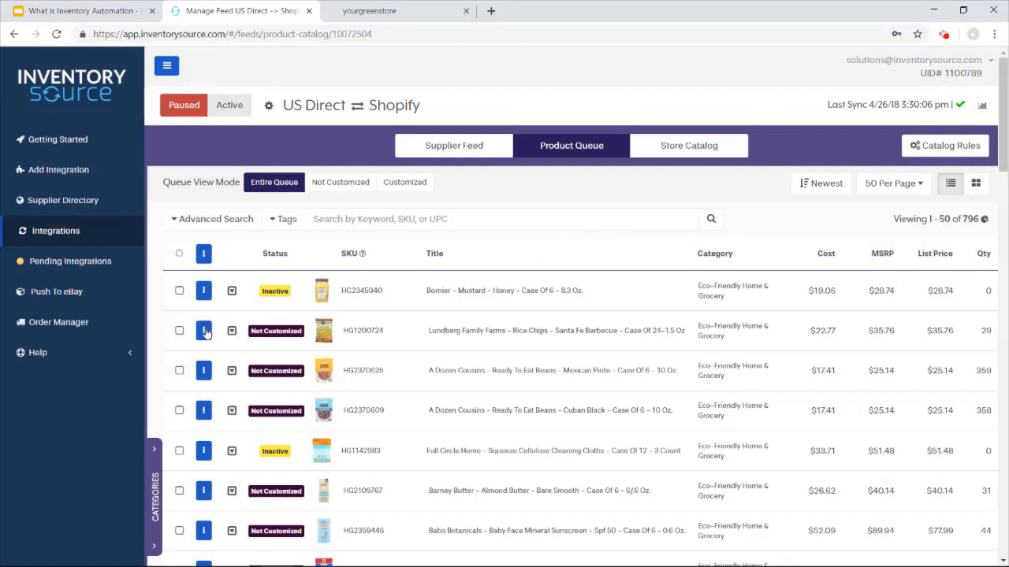
mouse_move(218, 345)
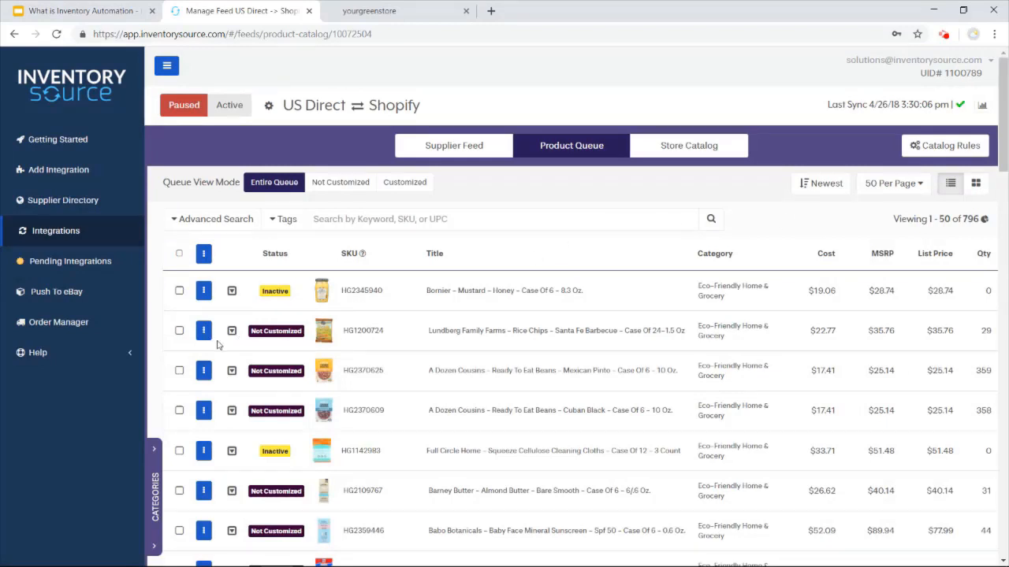
mouse_move(944, 145)
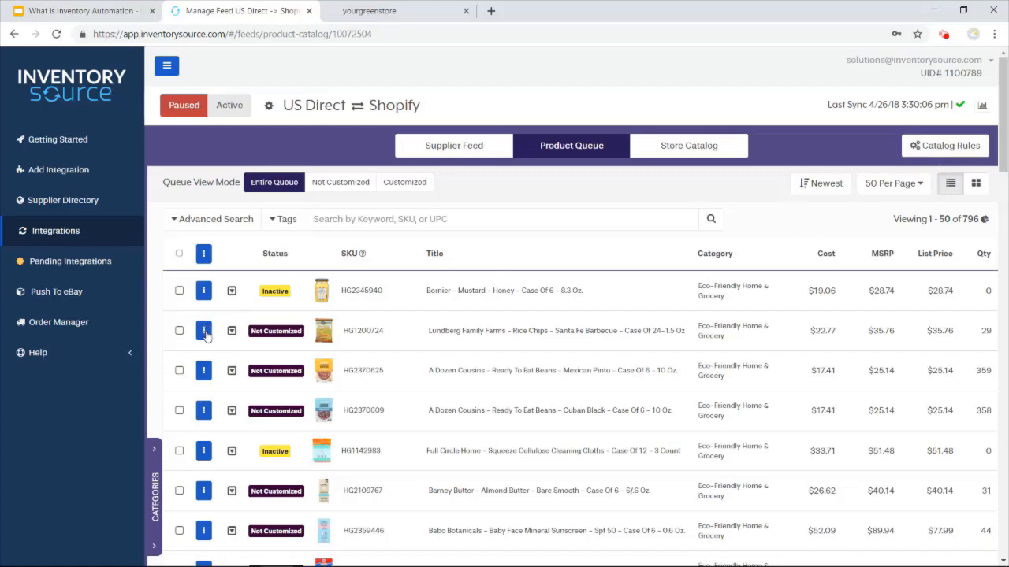
click(204, 330)
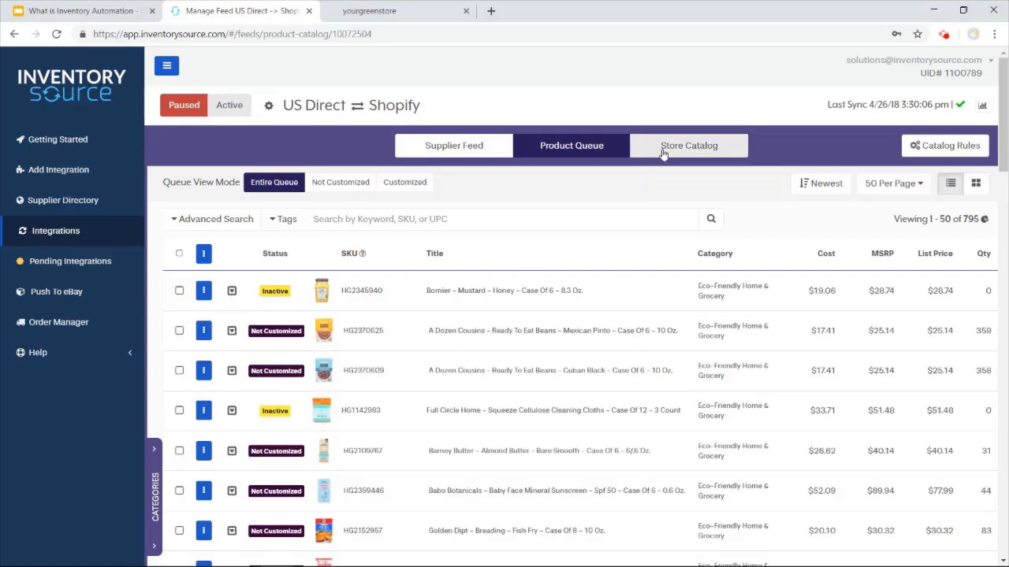
Step: Show the Entire Catalog of 145 products with status, cost and price
click(688, 146)
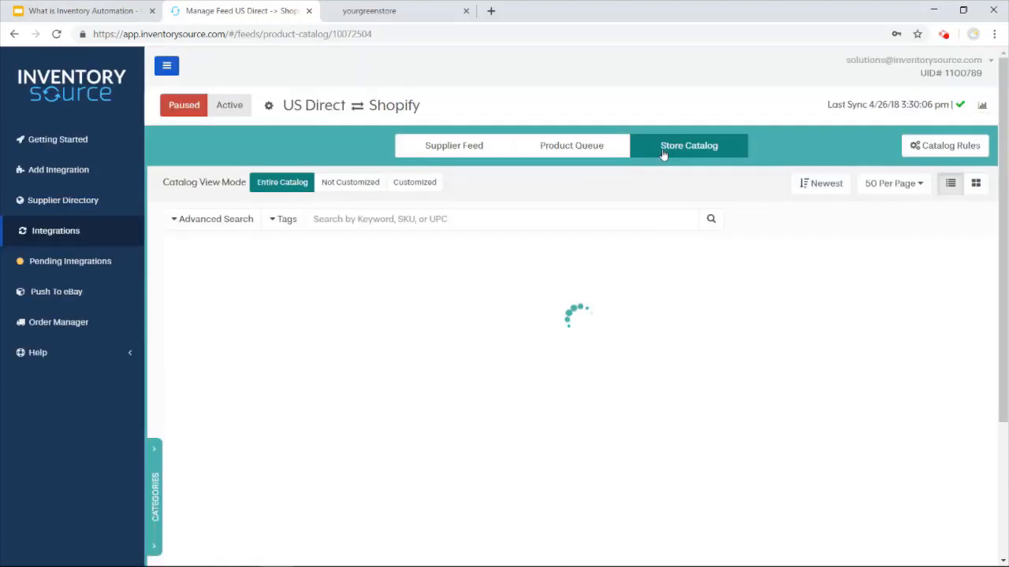
click(688, 145)
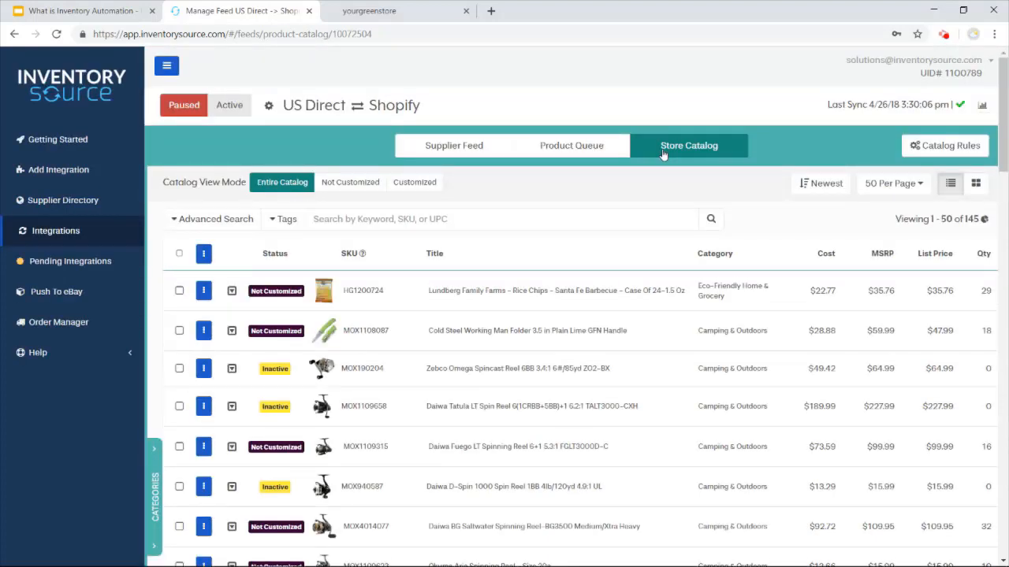
mouse_move(323, 290)
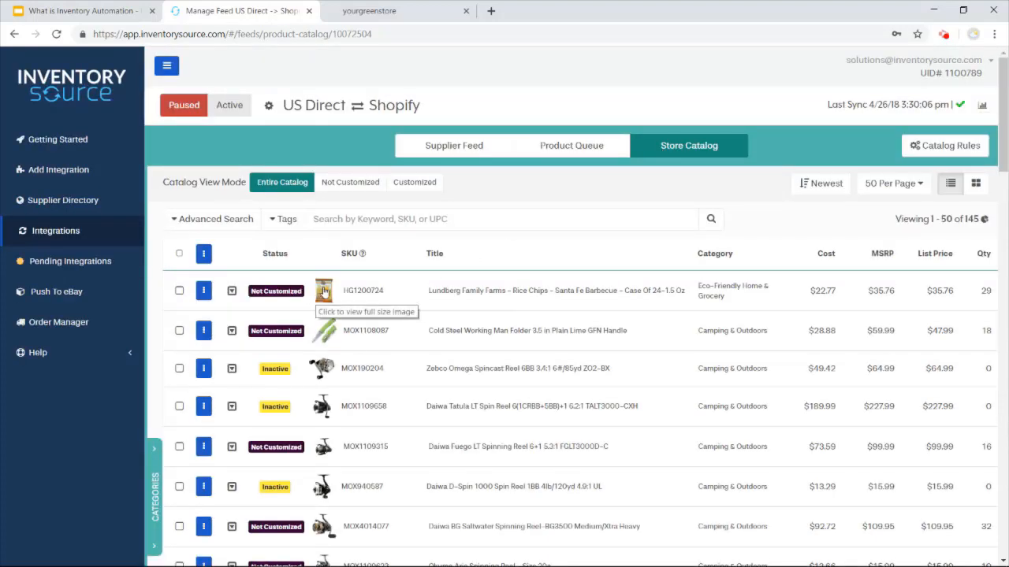
mouse_move(539, 318)
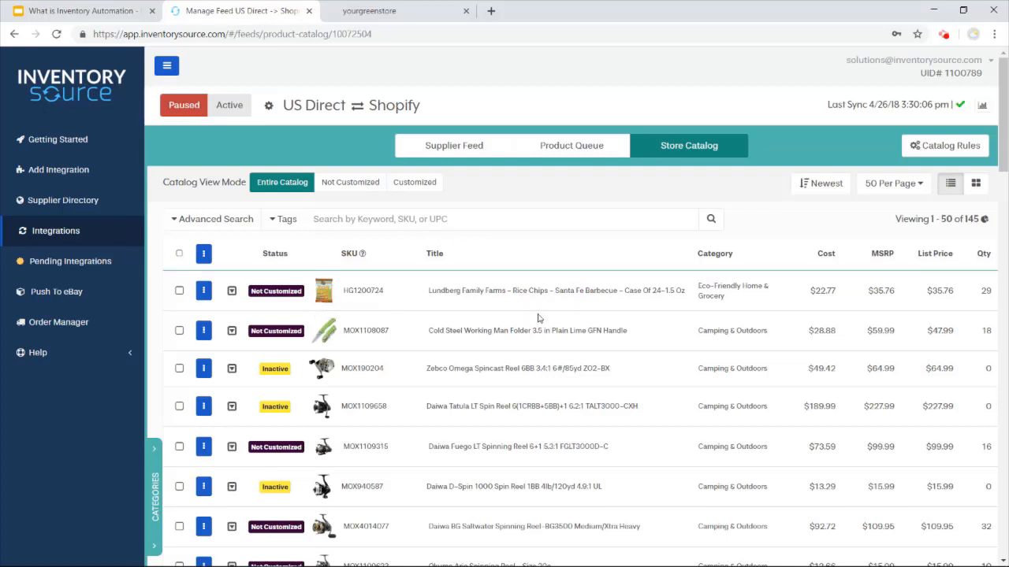
mouse_move(543, 340)
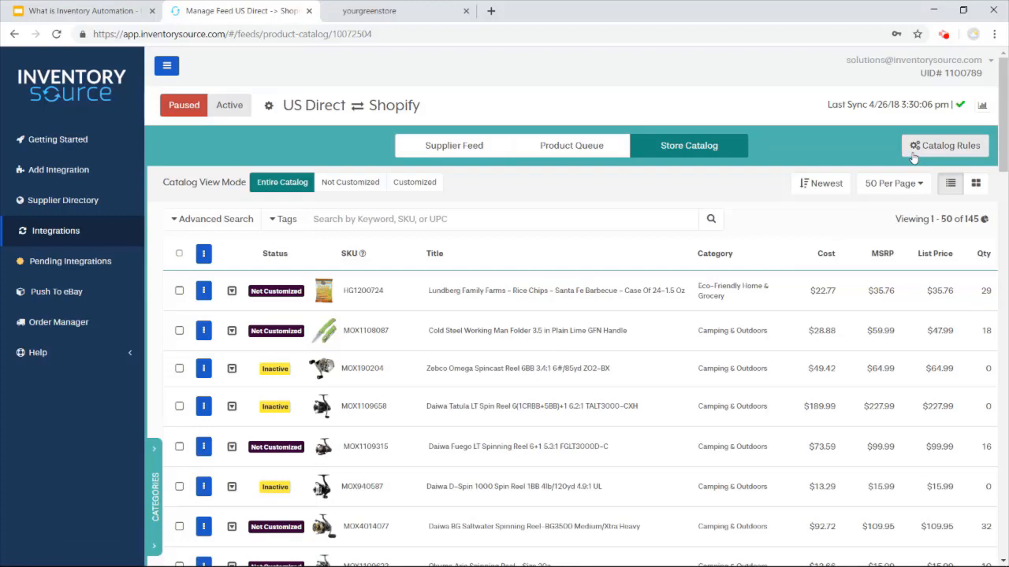
mouse_move(951, 157)
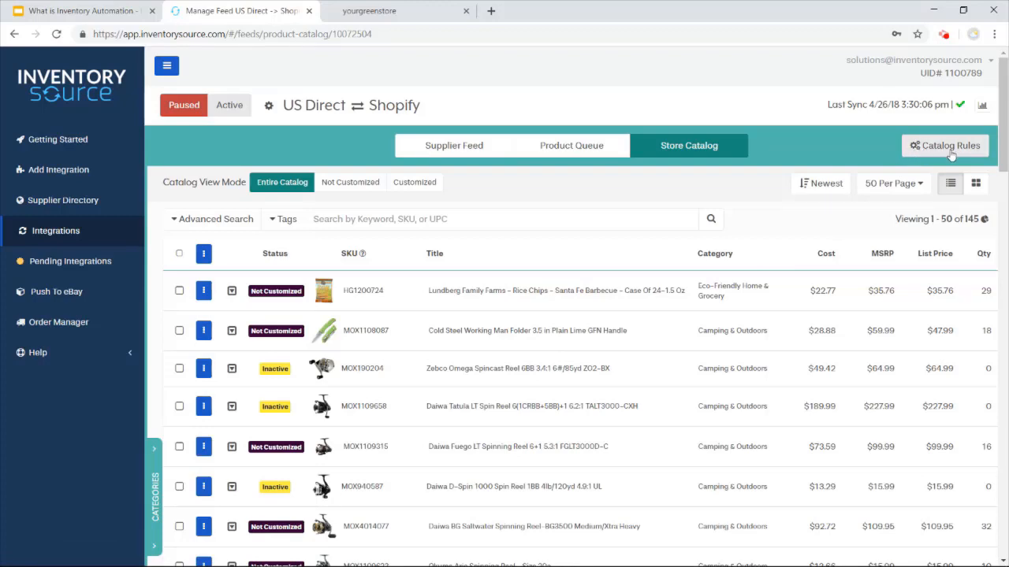
click(944, 146)
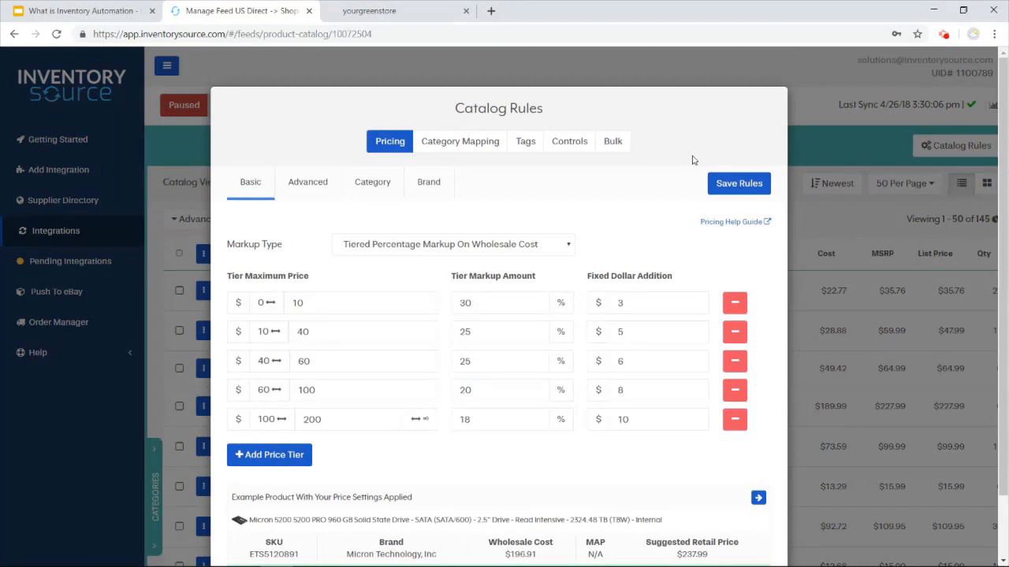
mouse_move(686, 161)
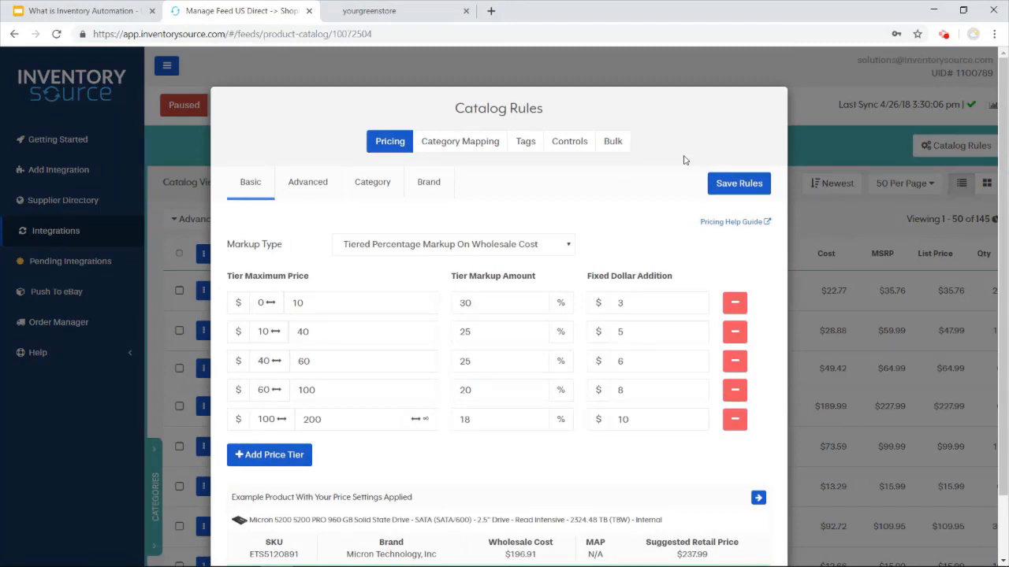
mouse_move(664, 156)
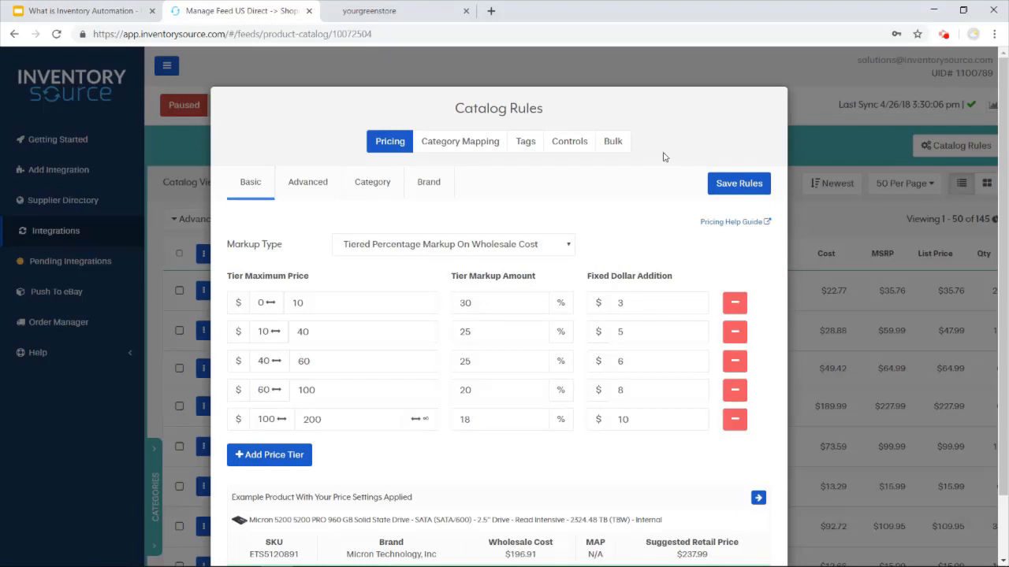
mouse_move(669, 177)
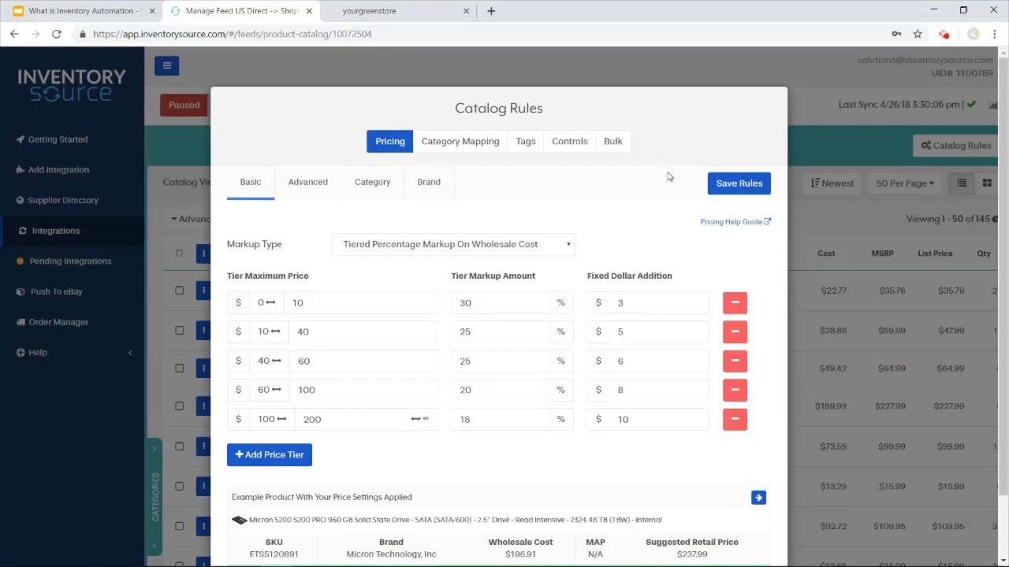
mouse_move(264, 231)
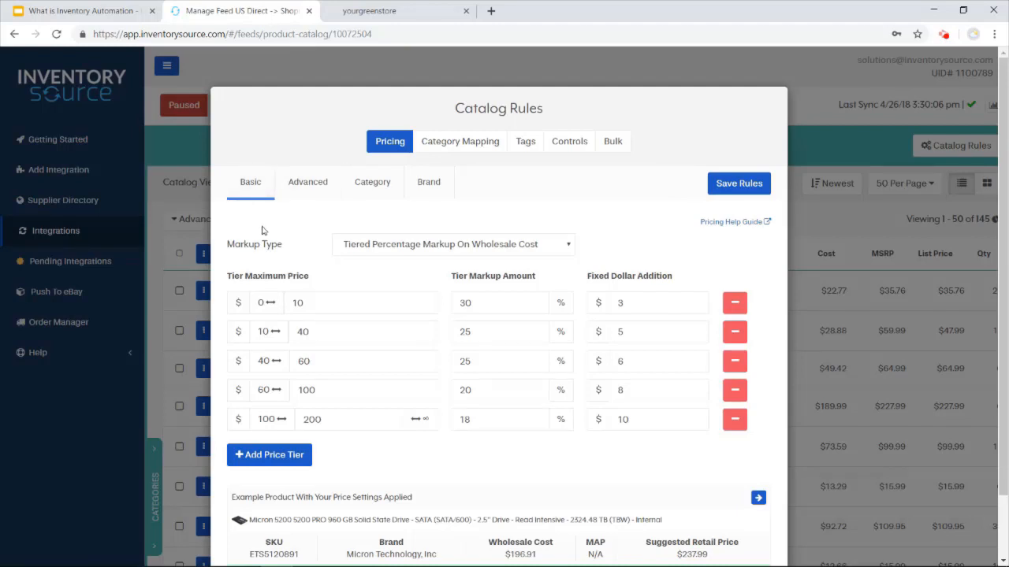
mouse_move(440, 255)
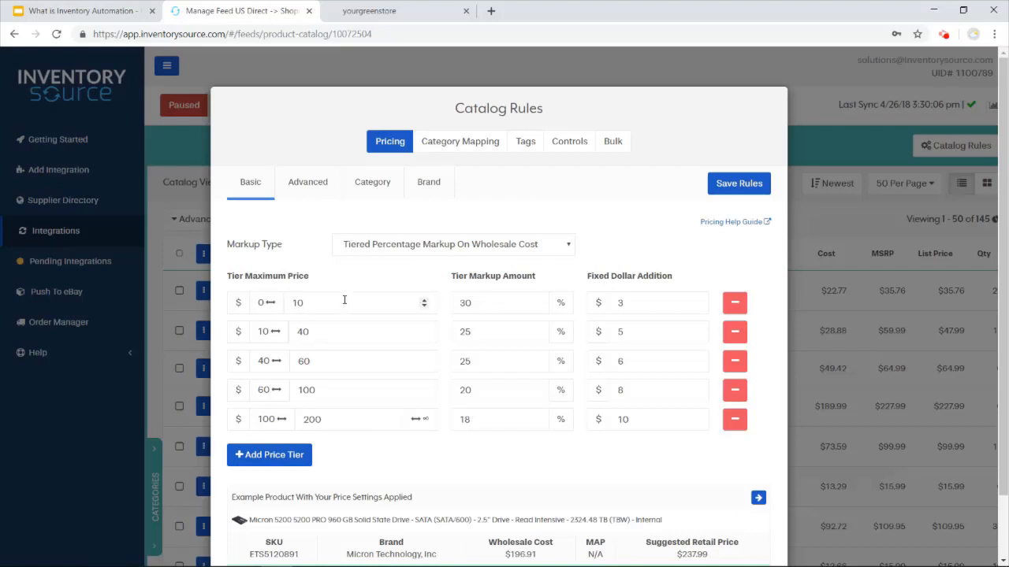
mouse_move(583, 310)
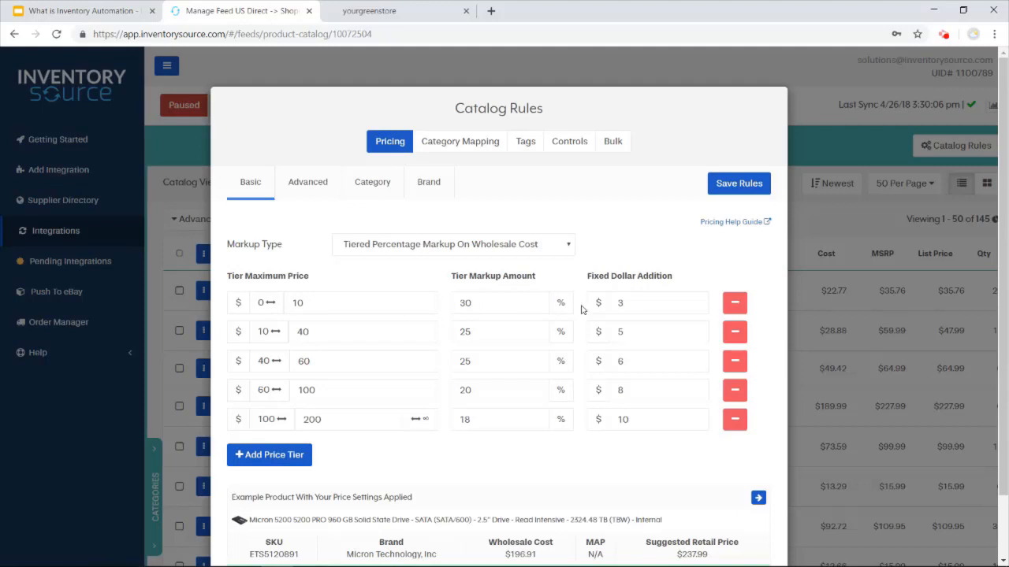
mouse_move(532, 252)
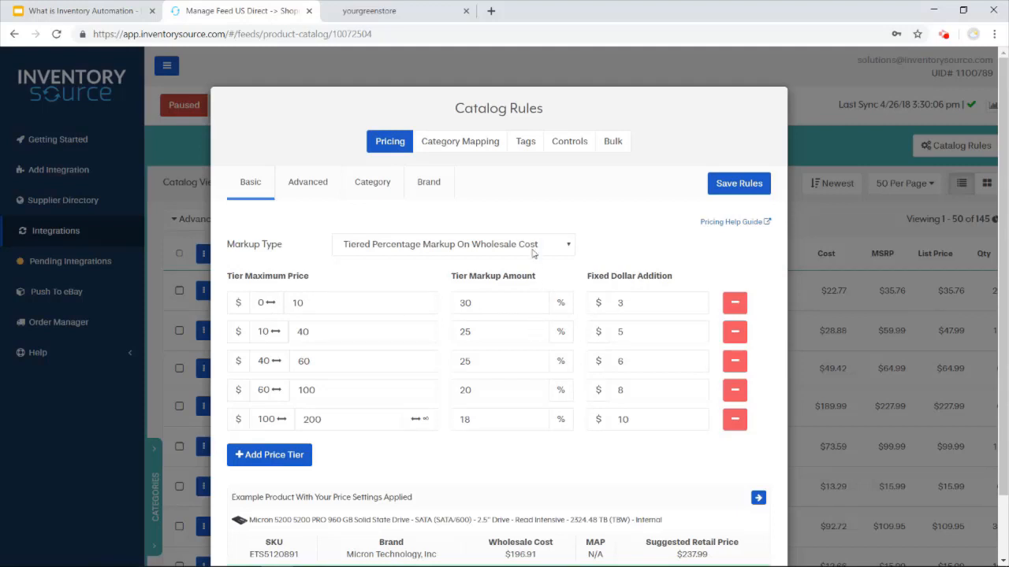
Step: Review Basic markup types, then Advanced pricing: MSRP cap, landed cost, weight tiers
click(453, 243)
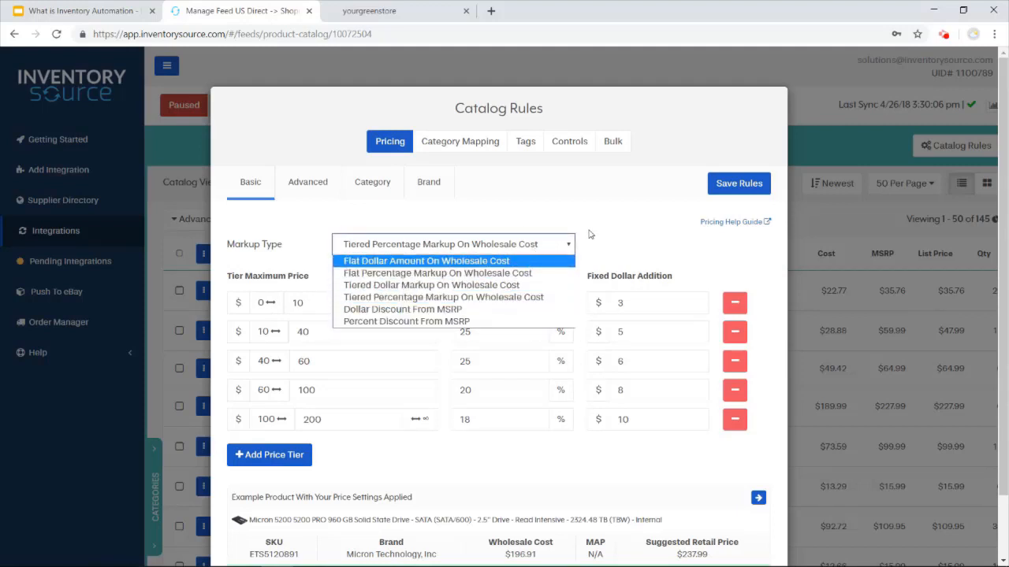
click(308, 181)
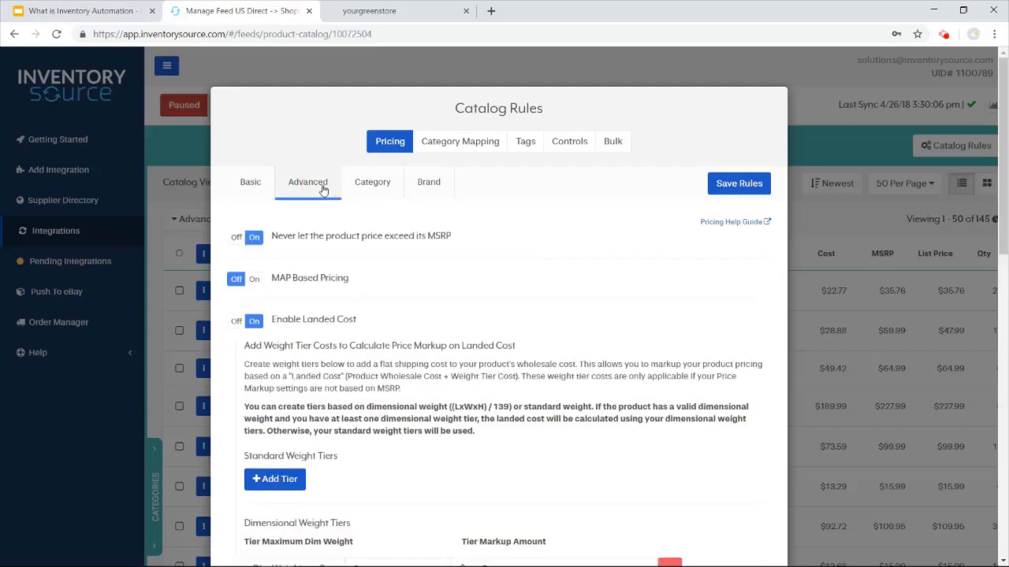
mouse_move(335, 345)
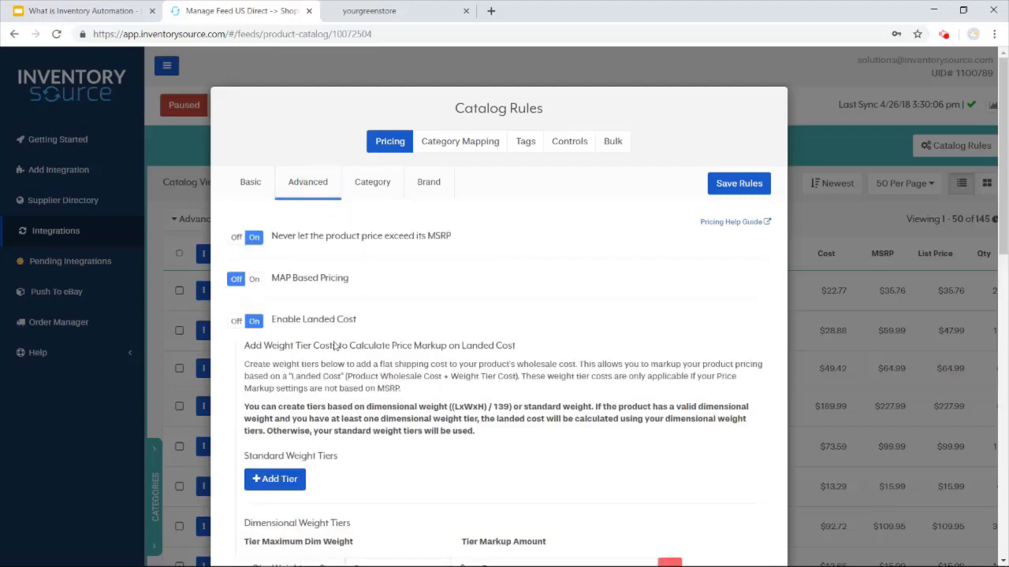
mouse_move(364, 245)
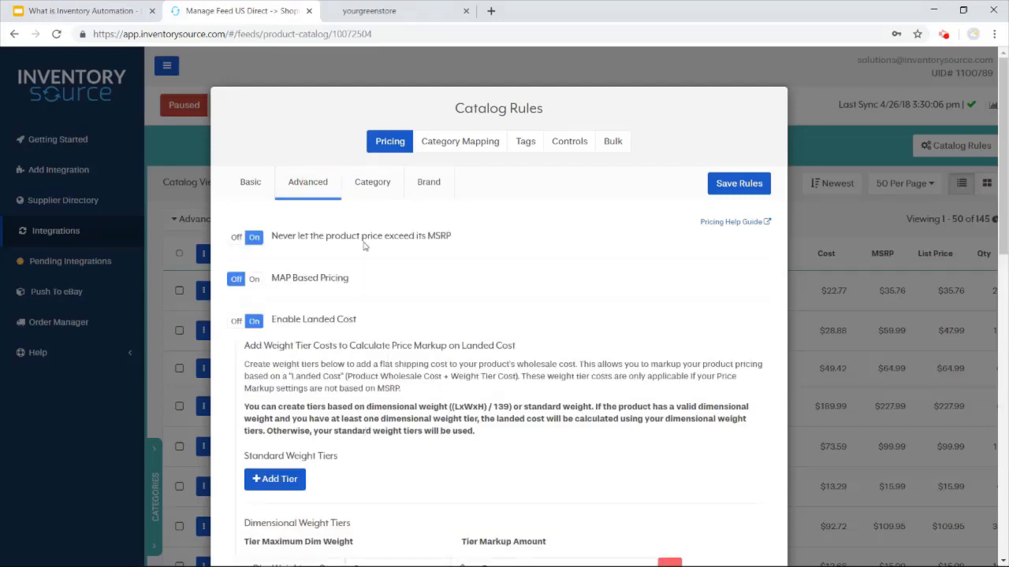
scroll(down, 3)
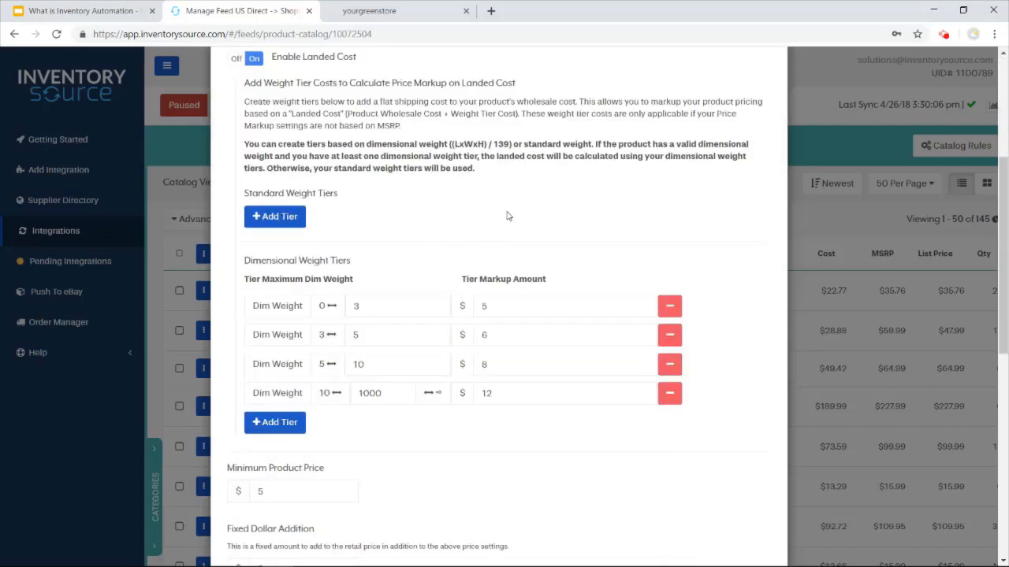
scroll(down, 3)
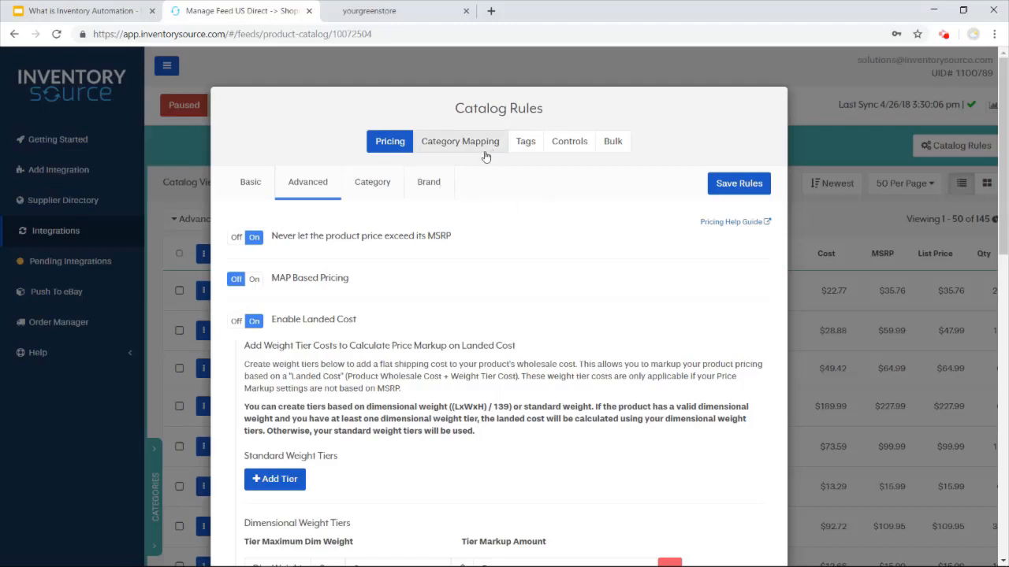
mouse_move(477, 175)
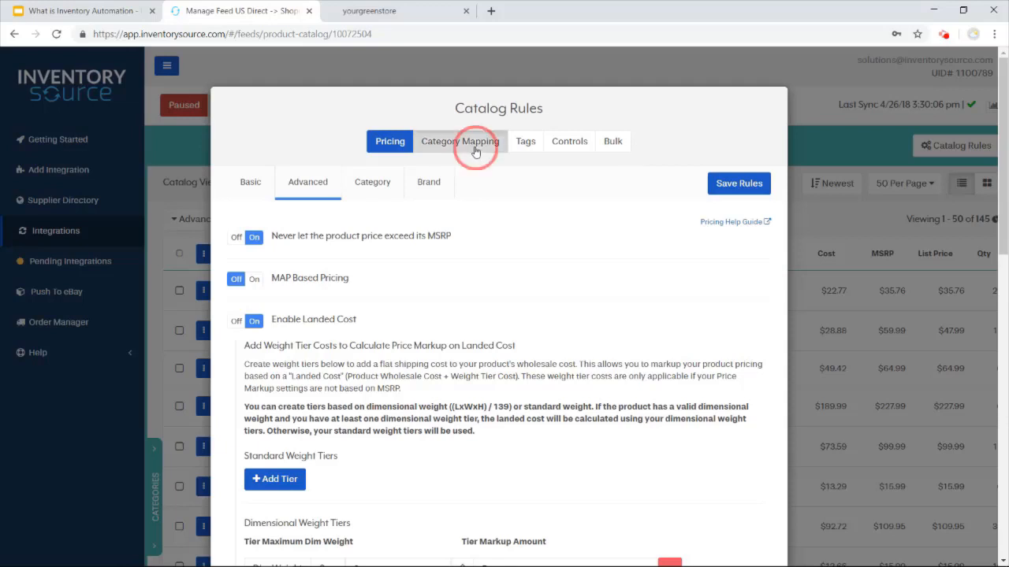
Step: Under Category Mapping, map Eco-Friendly Home & Grocery to 'Eco-Friendly Home'
click(459, 141)
text(Eco-Friendly Home)
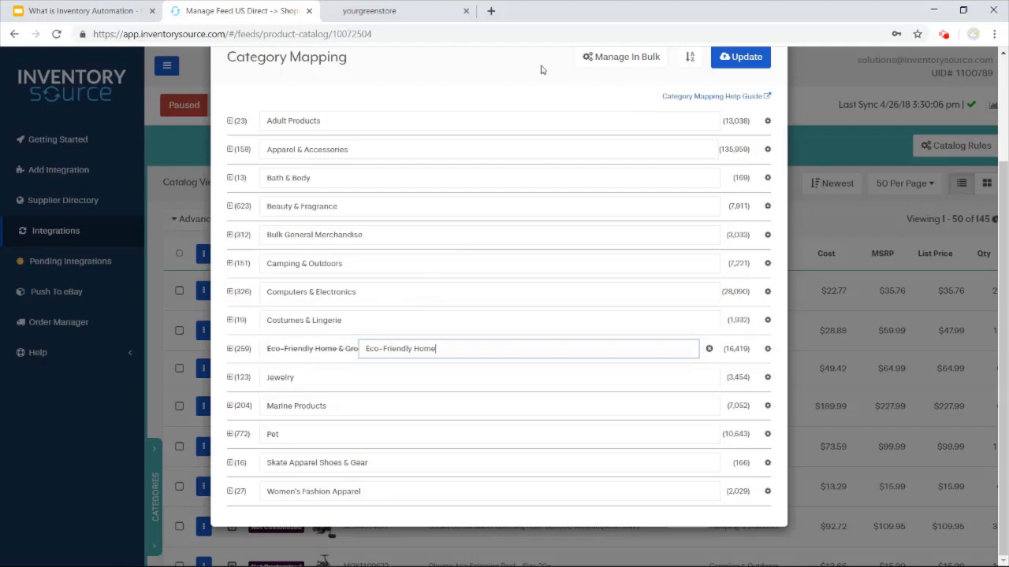
click(741, 57)
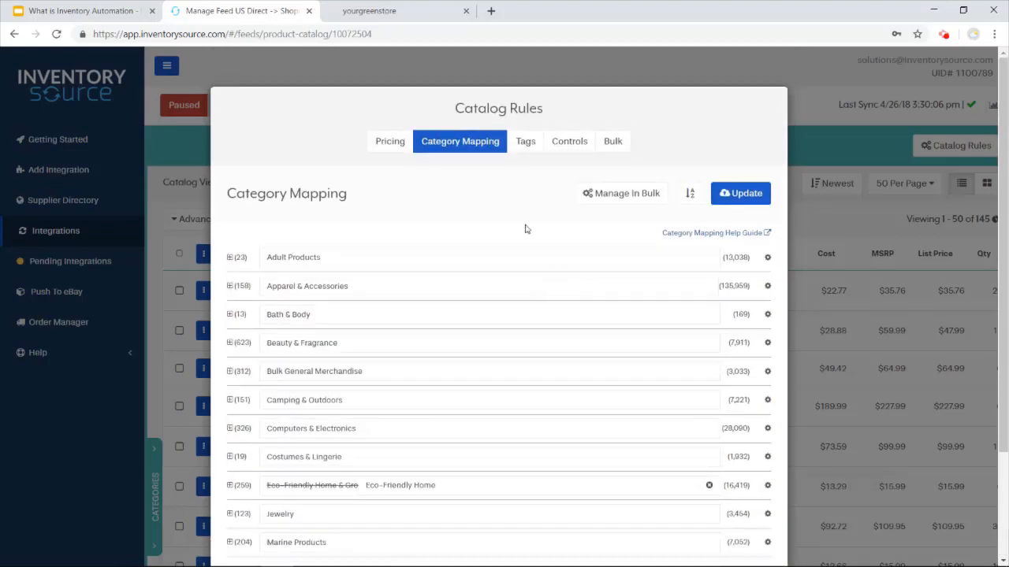
Step: Move past Product Tags to Controls and edit the minimum quantity filter to 3
click(525, 141)
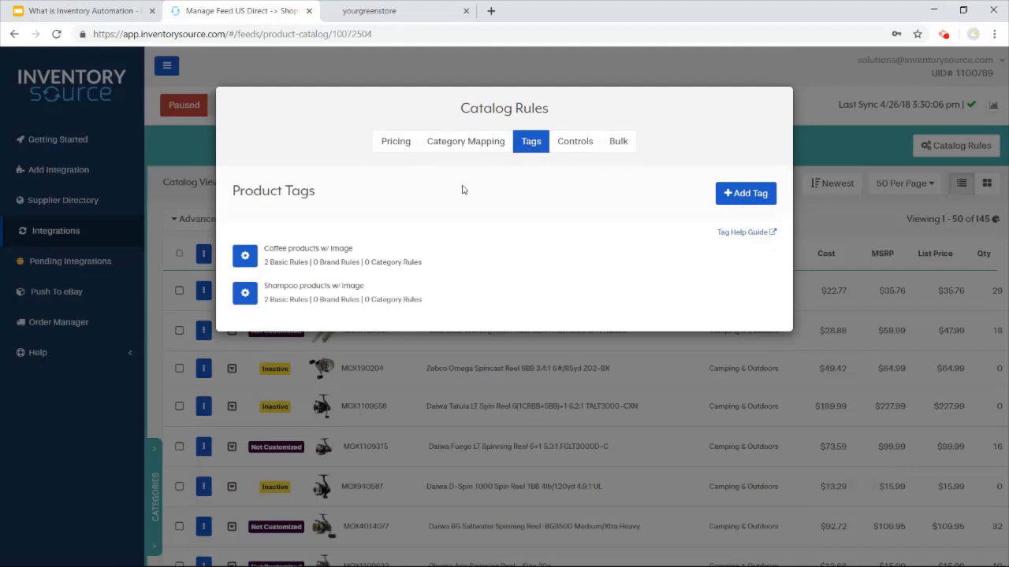
mouse_move(493, 200)
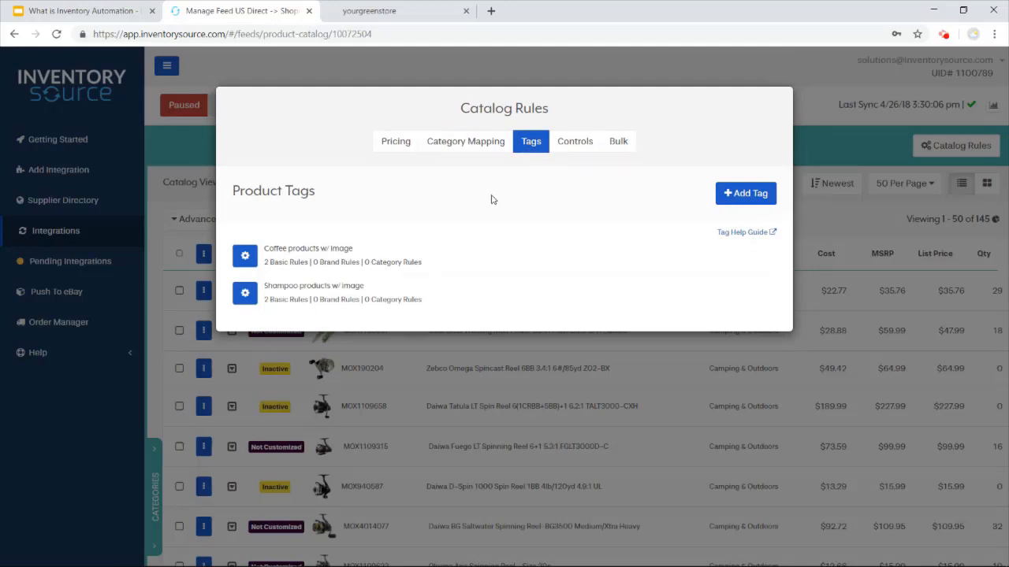
click(569, 141)
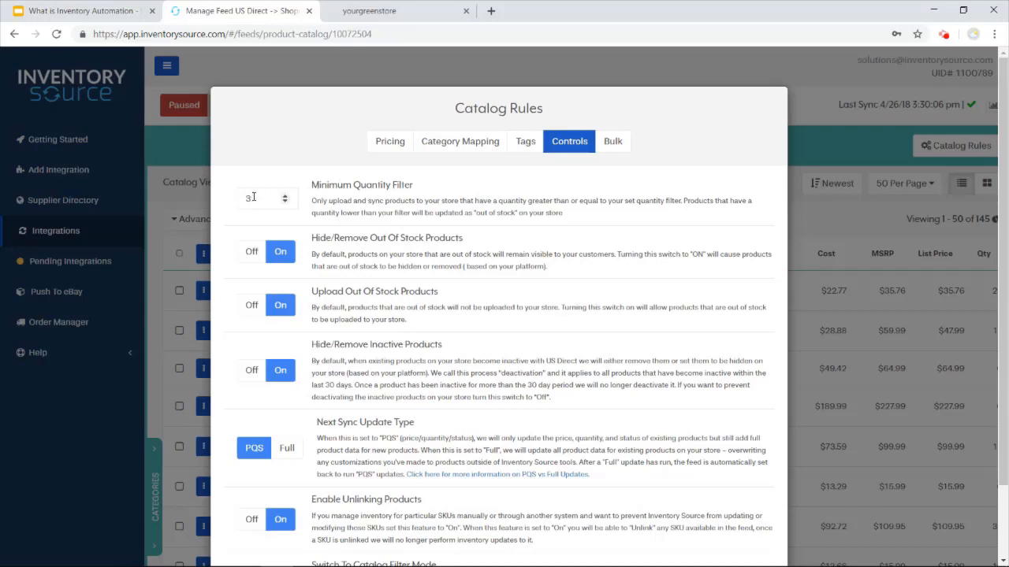
click(262, 198)
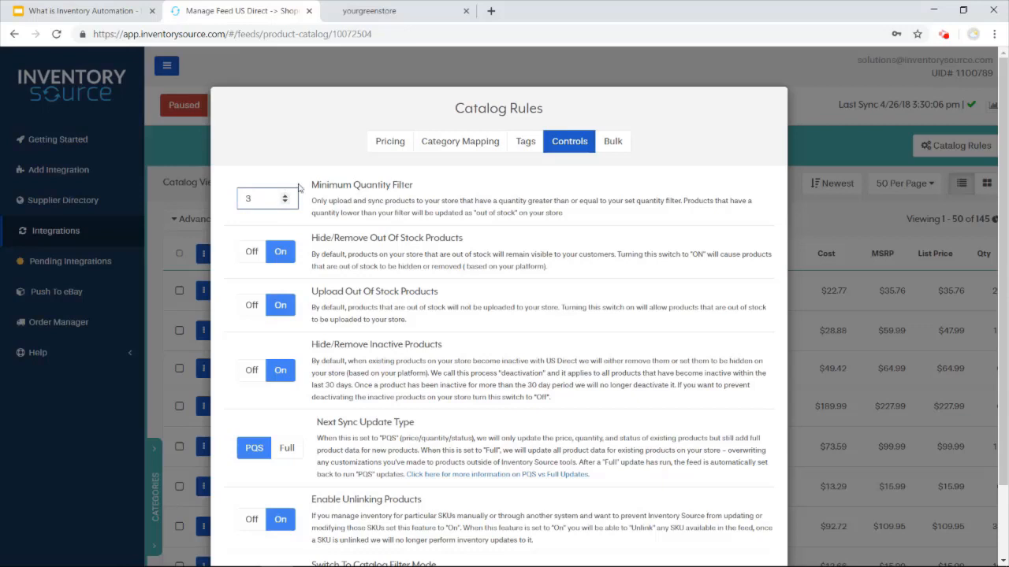
mouse_move(331, 168)
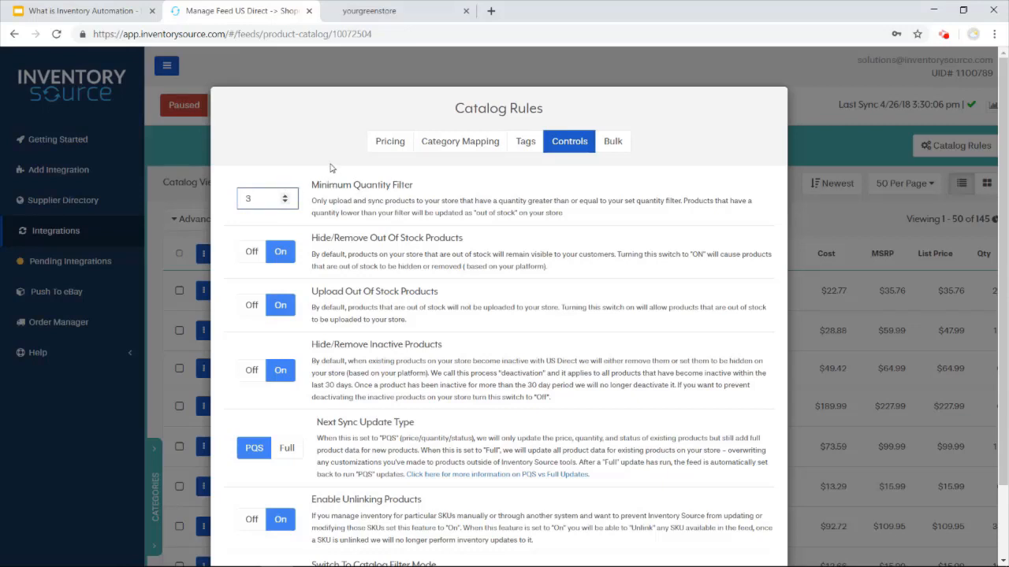
mouse_move(591, 182)
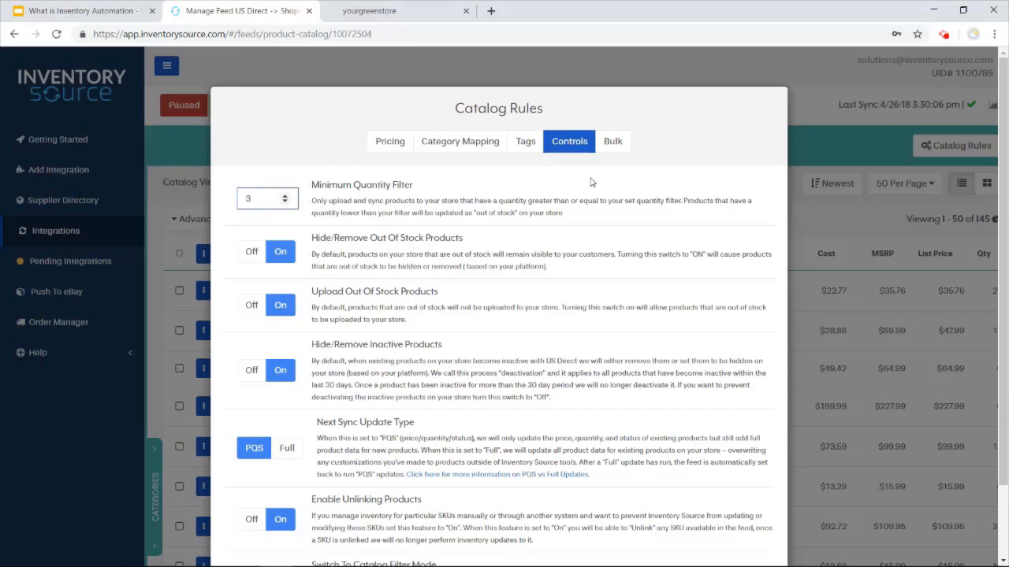
Step: Show the Bulk section with Uploads, Catalog Export and Removal options
click(613, 141)
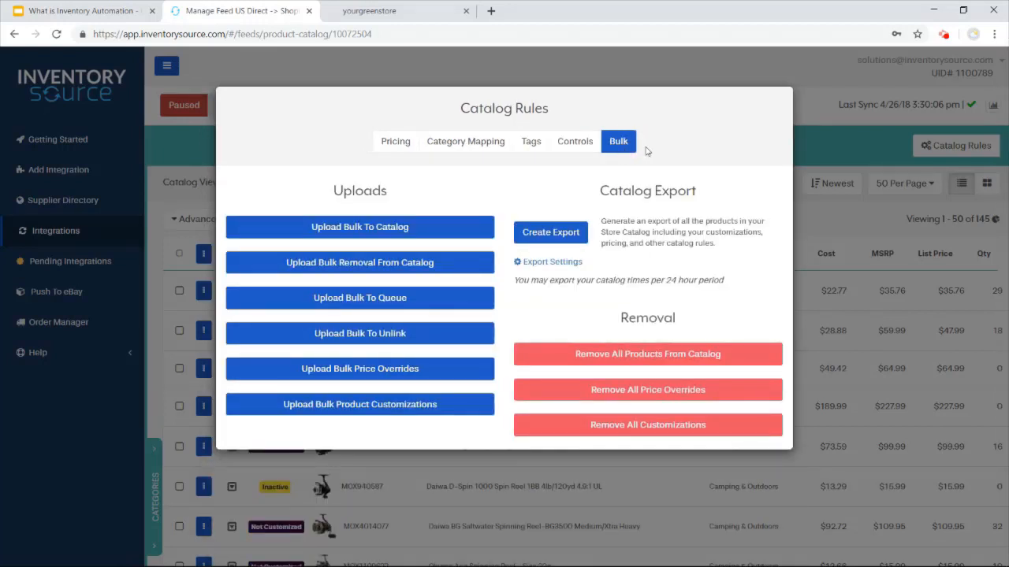
mouse_move(495, 181)
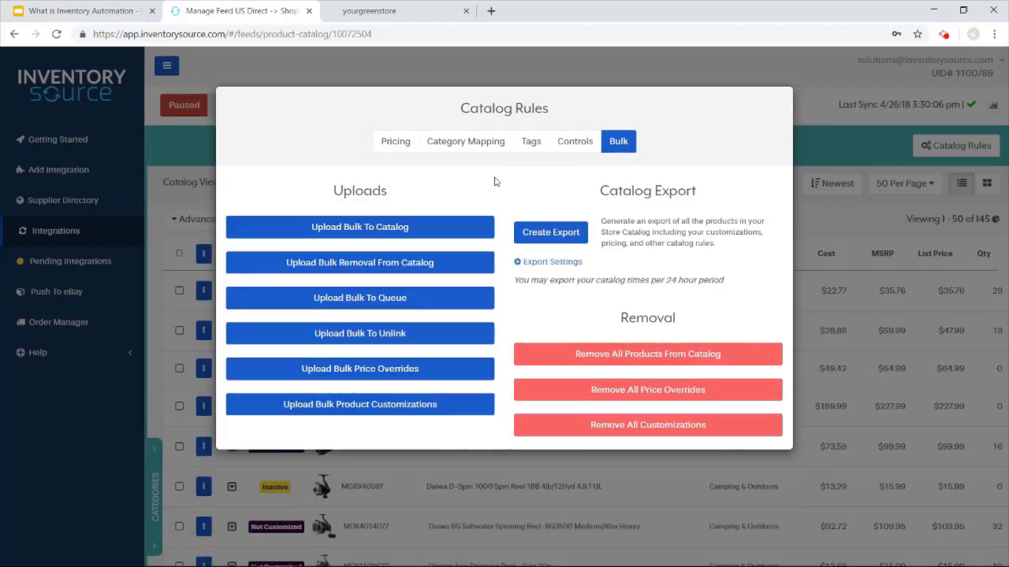
mouse_move(502, 171)
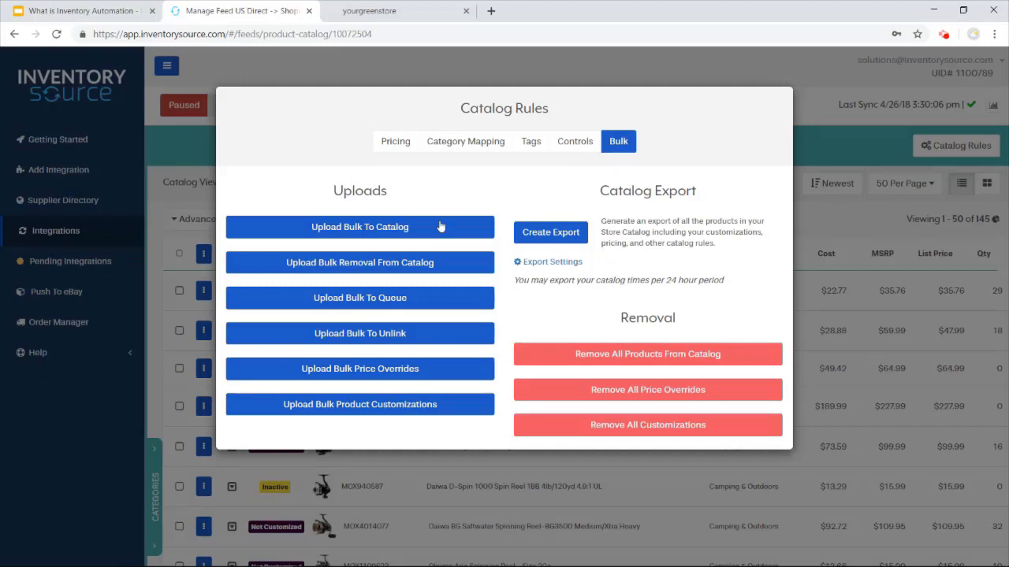
mouse_move(418, 331)
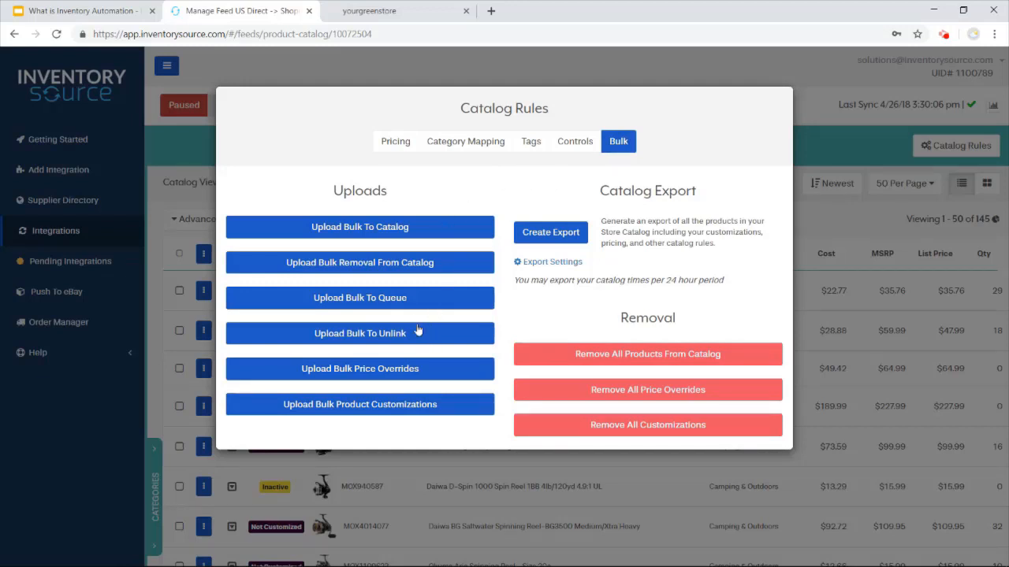
mouse_move(431, 357)
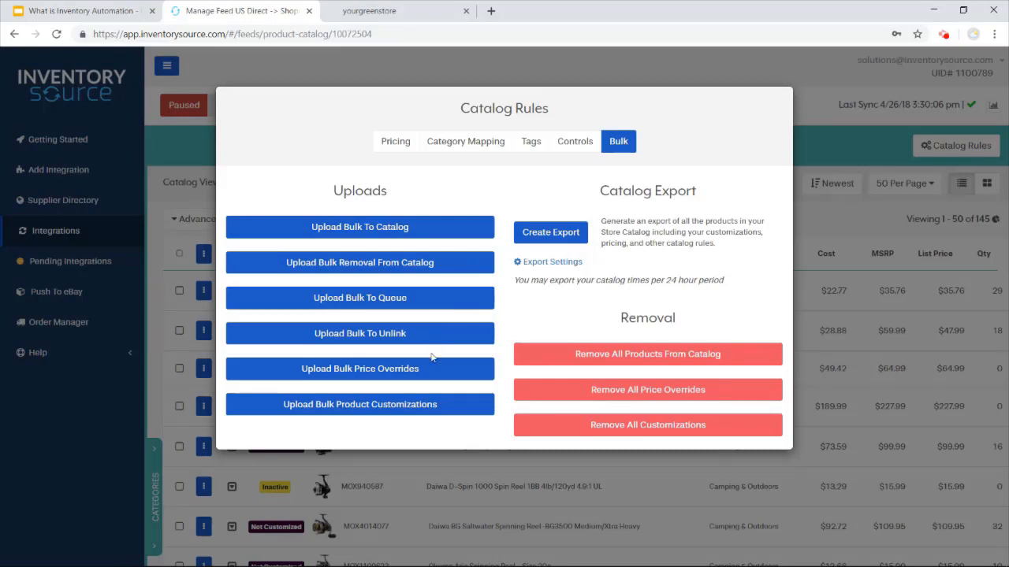
mouse_move(468, 403)
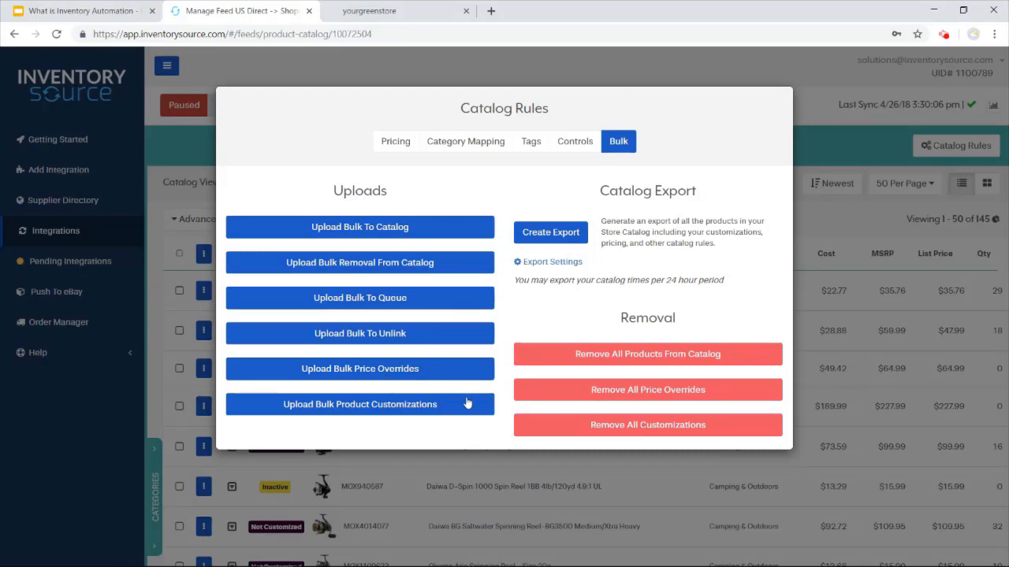
mouse_move(508, 301)
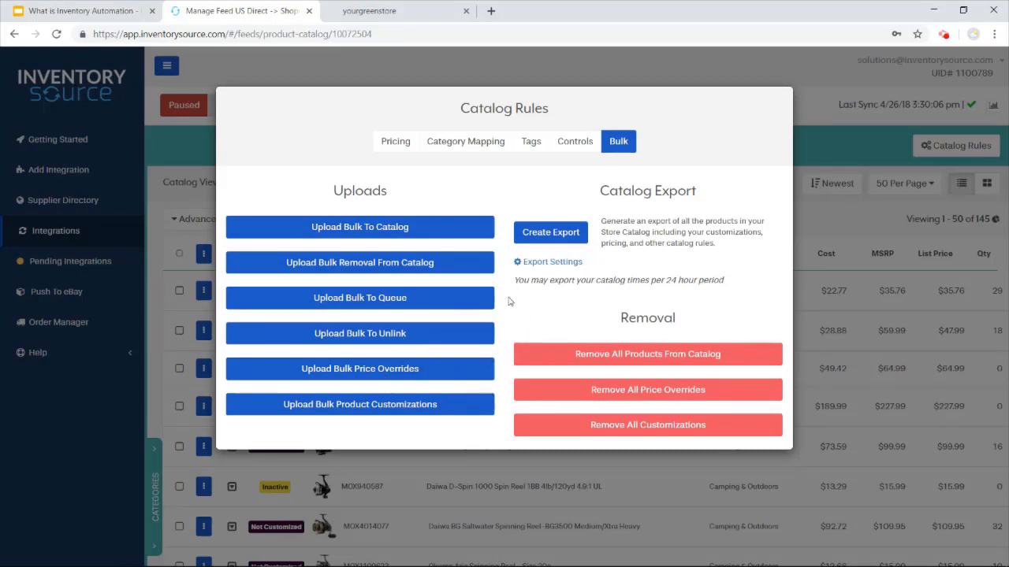
mouse_move(601, 221)
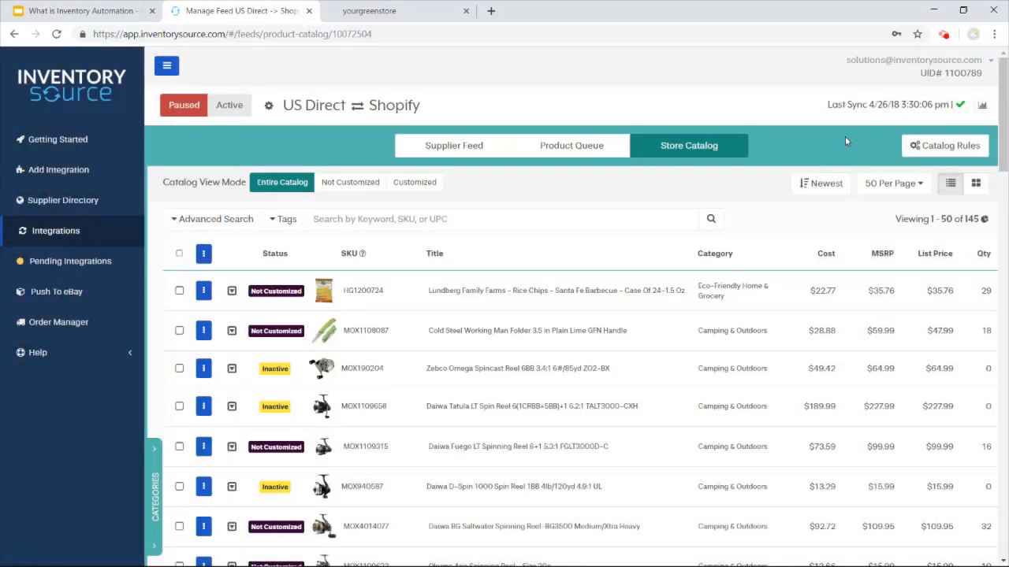
mouse_move(383, 108)
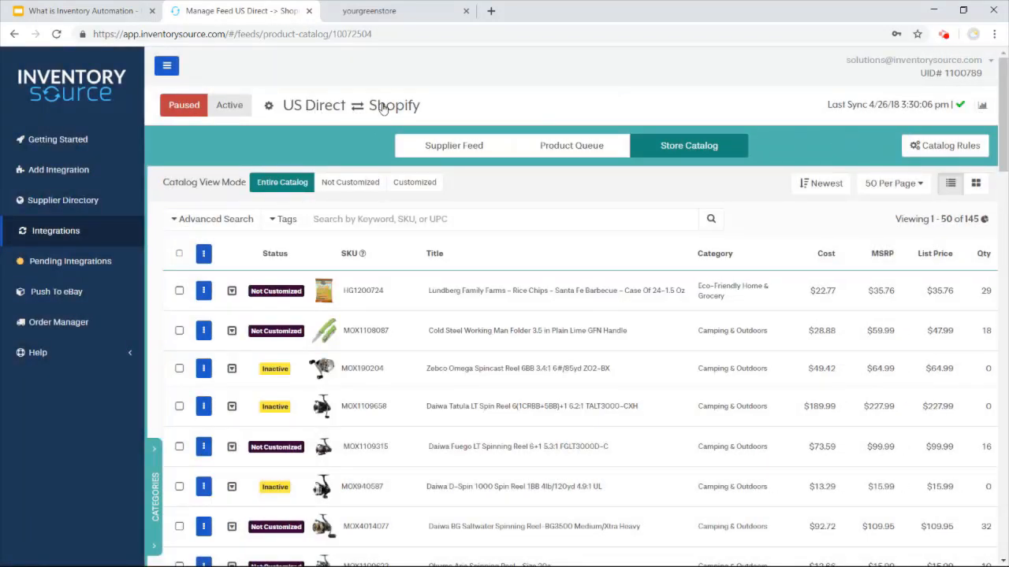
mouse_move(426, 6)
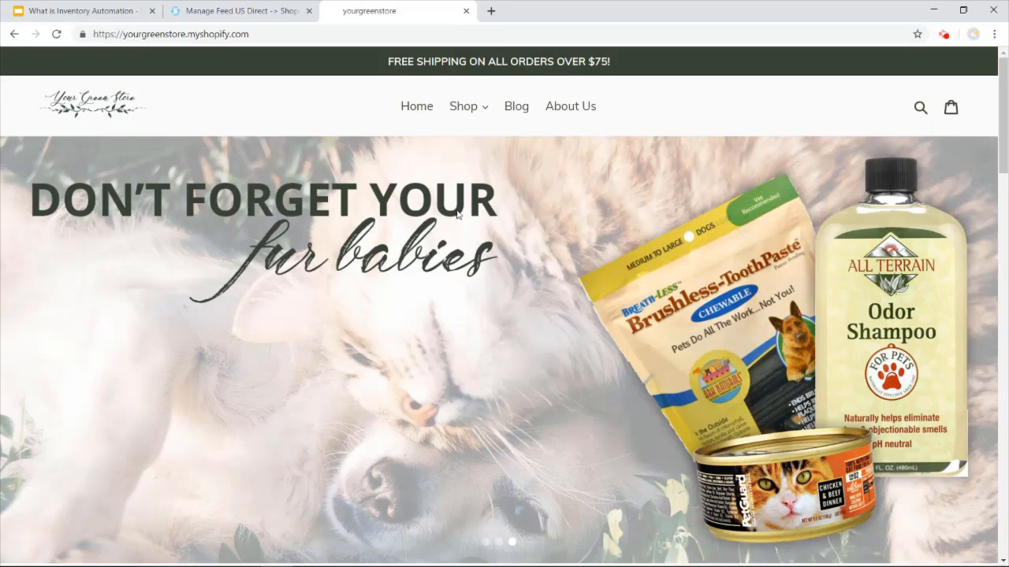
Step: Browse the yourgreenstore Shop > Hair Care collection of 508 products
scroll(down, 3)
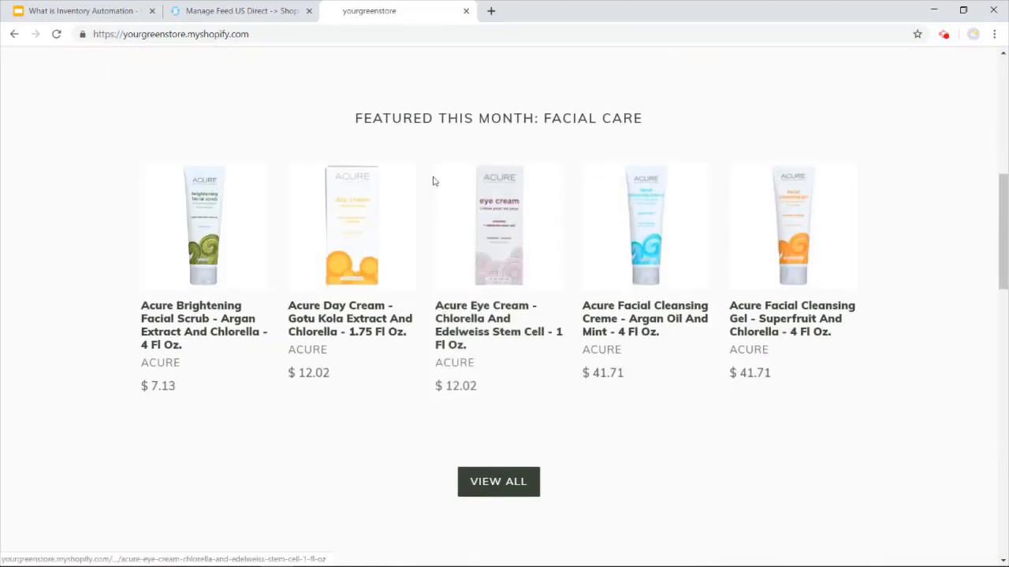
mouse_move(303, 209)
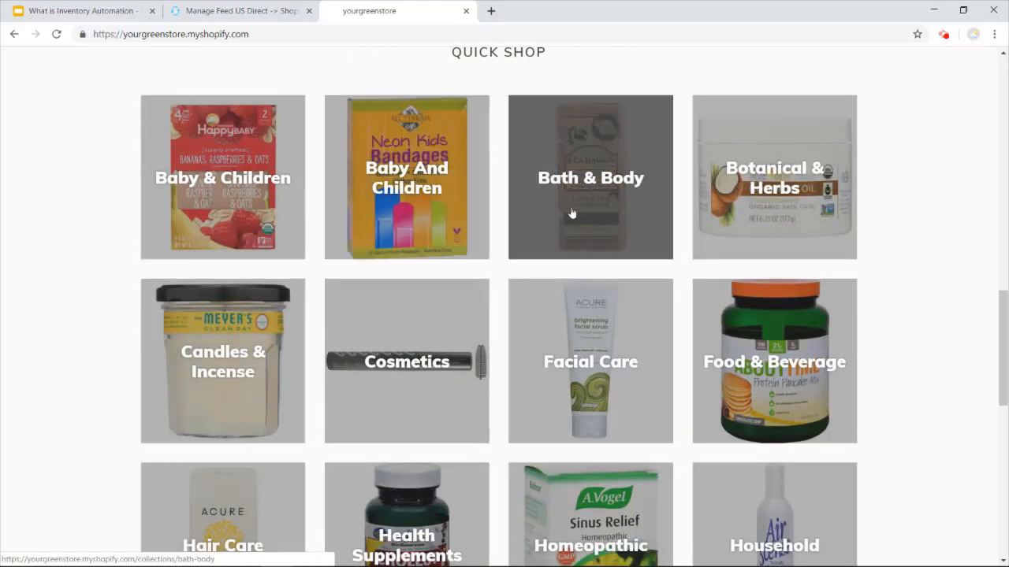
click(463, 105)
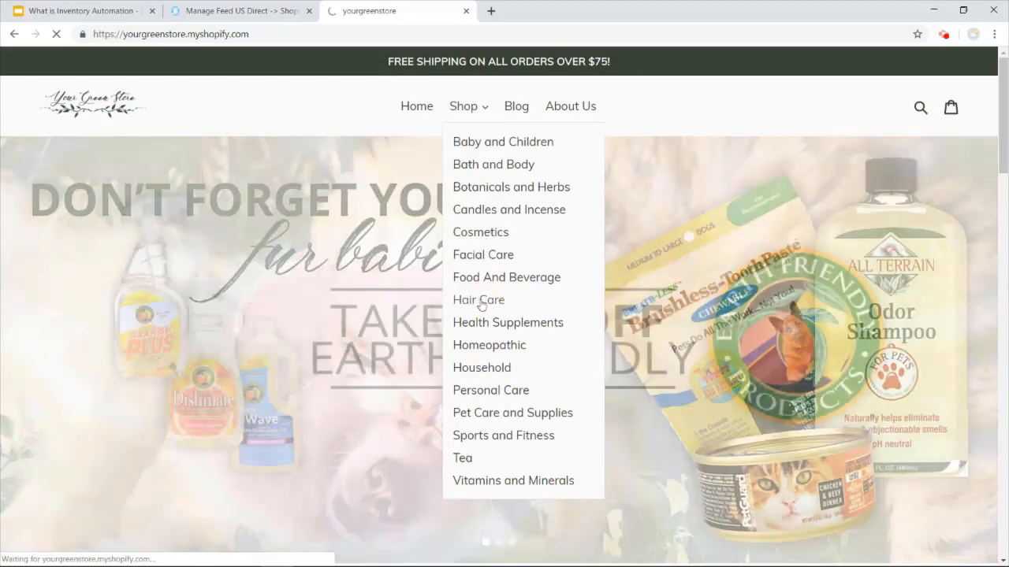
click(478, 299)
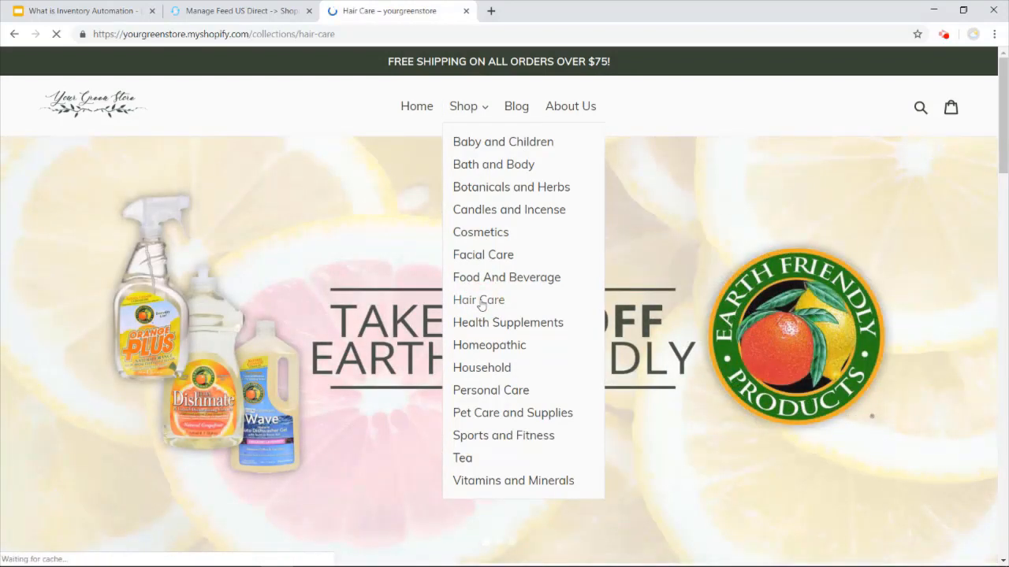
click(479, 300)
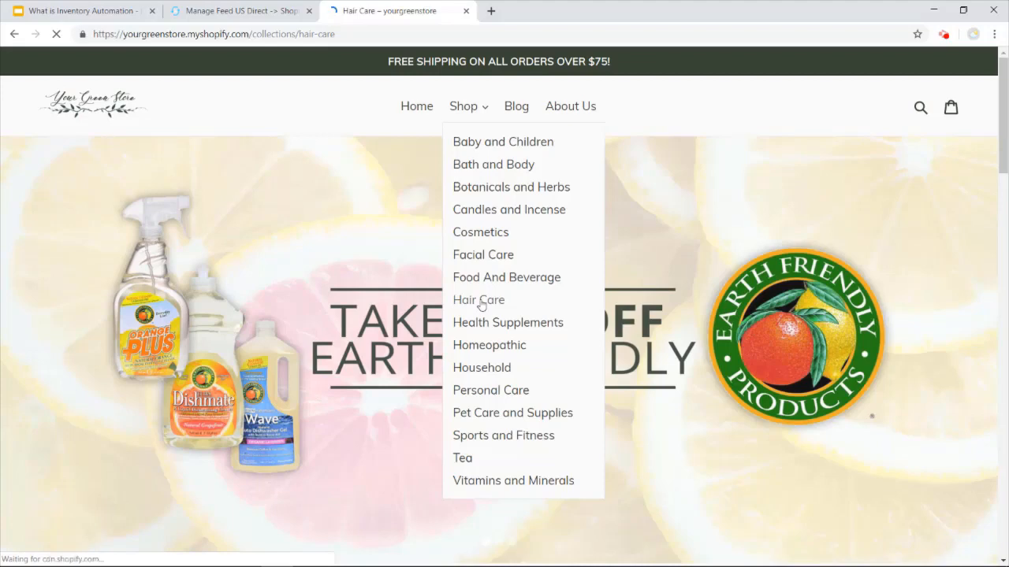
click(478, 300)
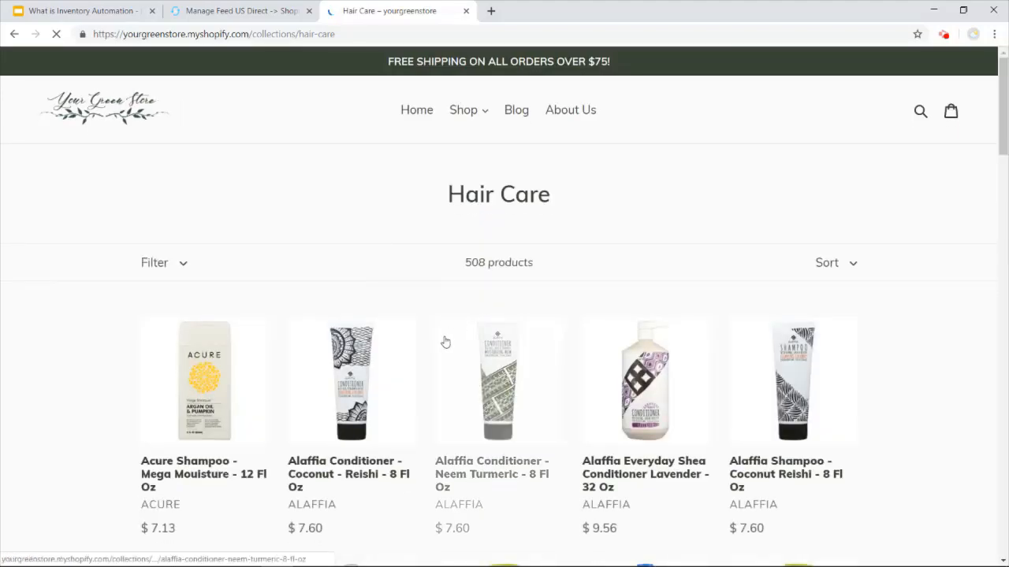
scroll(down, 3)
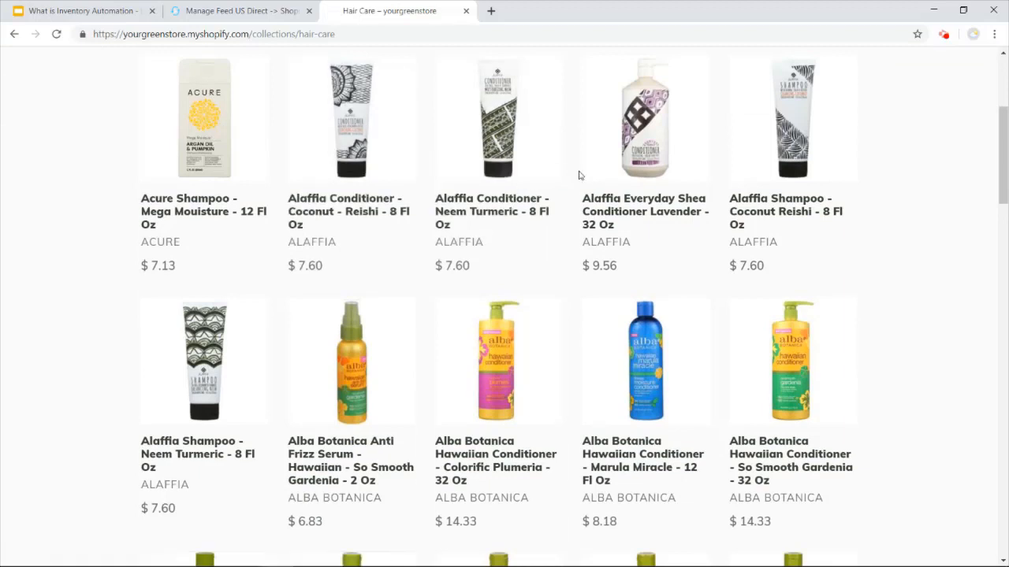
mouse_move(422, 270)
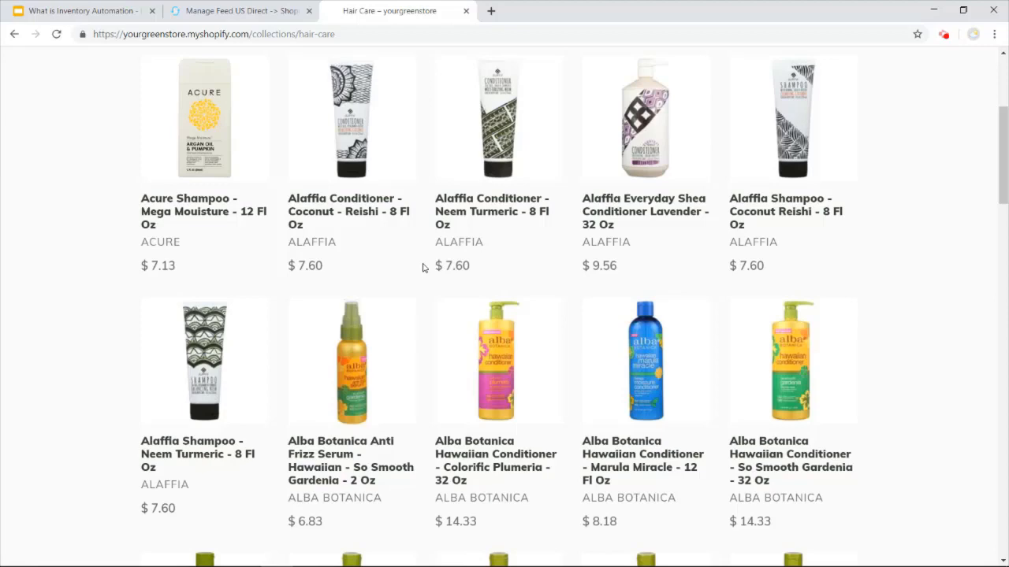
scroll(up, 3)
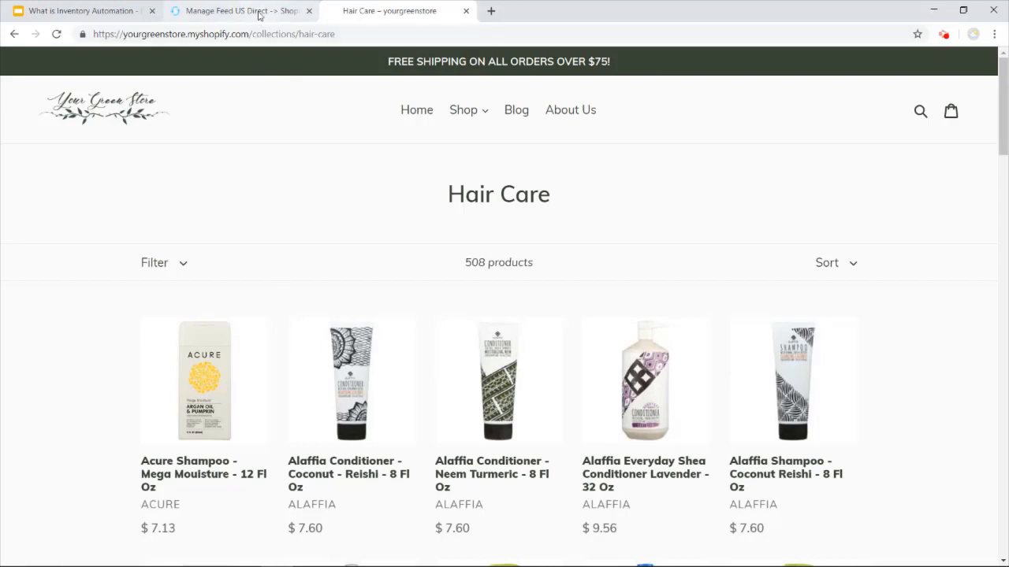
Step: Return to the US Direct Manage Feed page and expand Help to show Contact Us, Support Center, Give Feedback
click(241, 10)
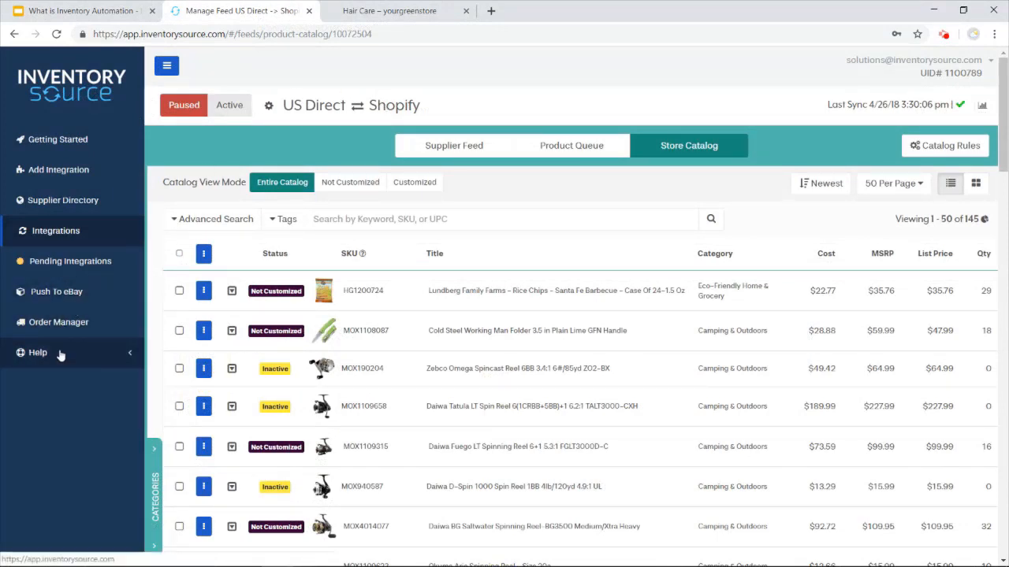
click(37, 352)
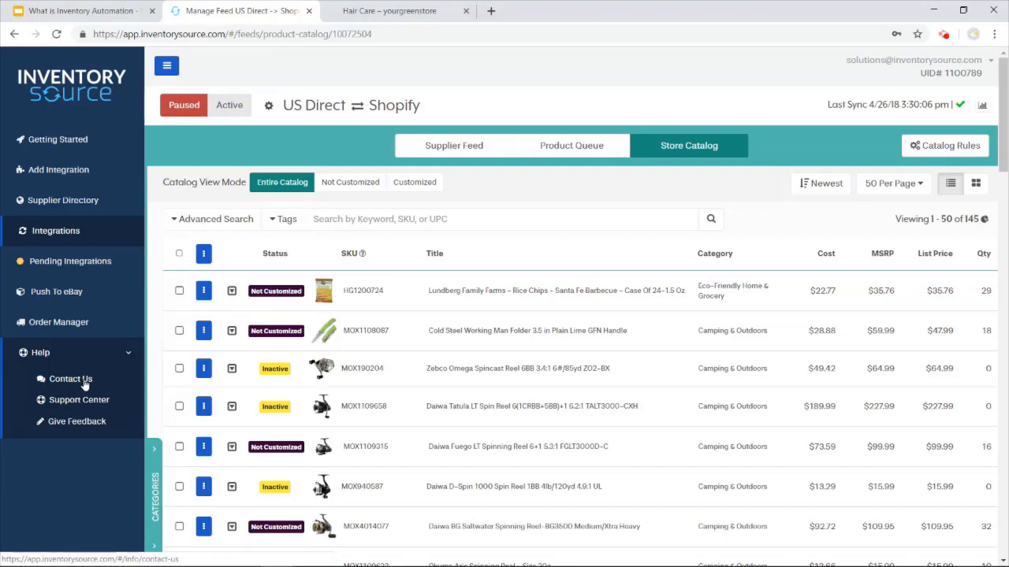
mouse_move(89, 382)
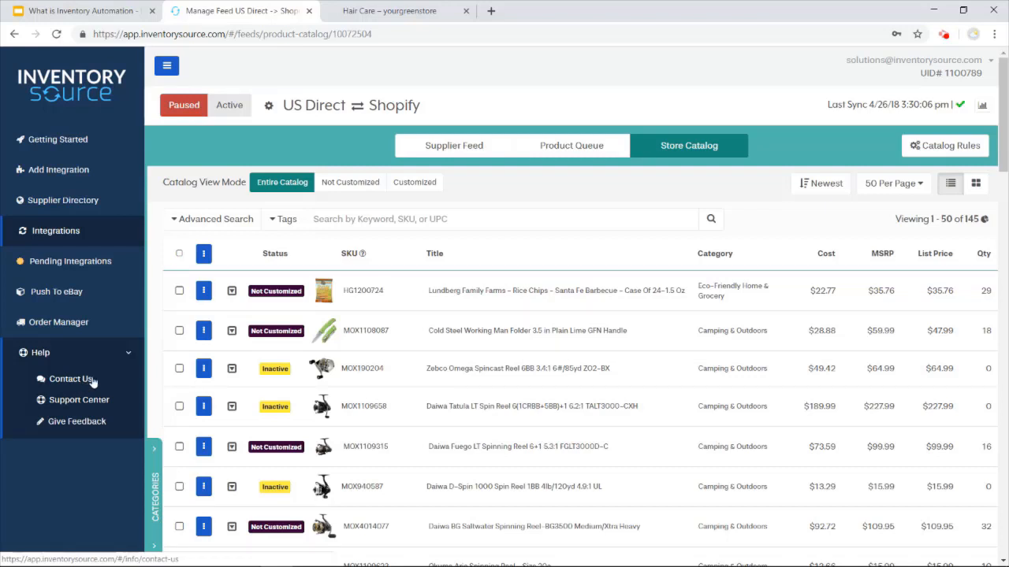
mouse_move(78, 391)
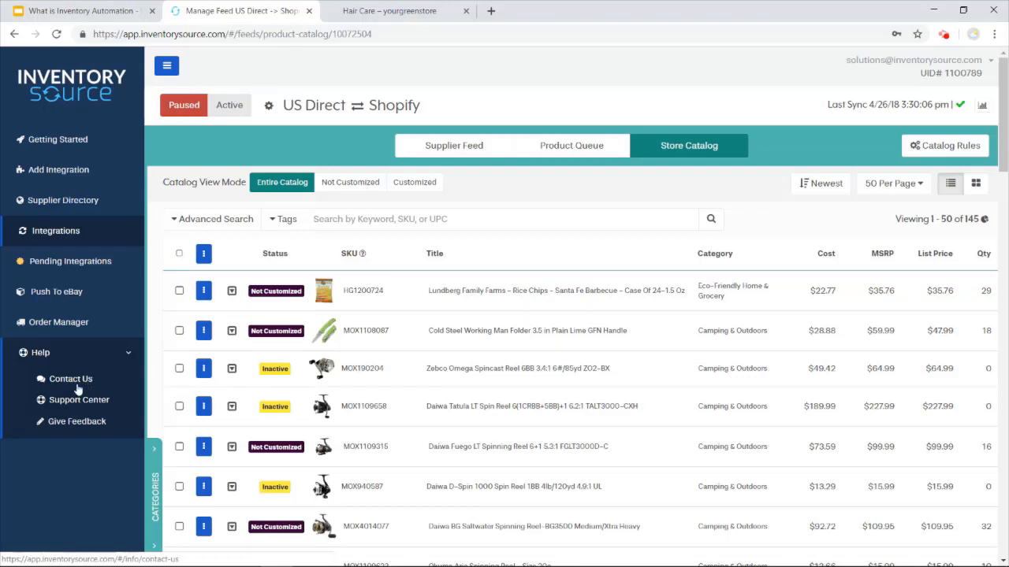
mouse_move(70, 382)
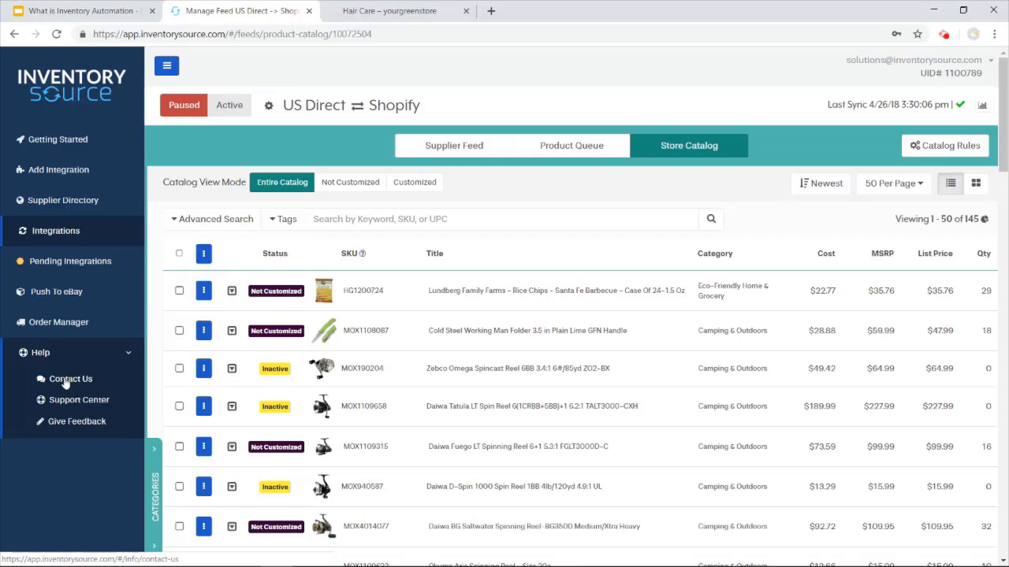